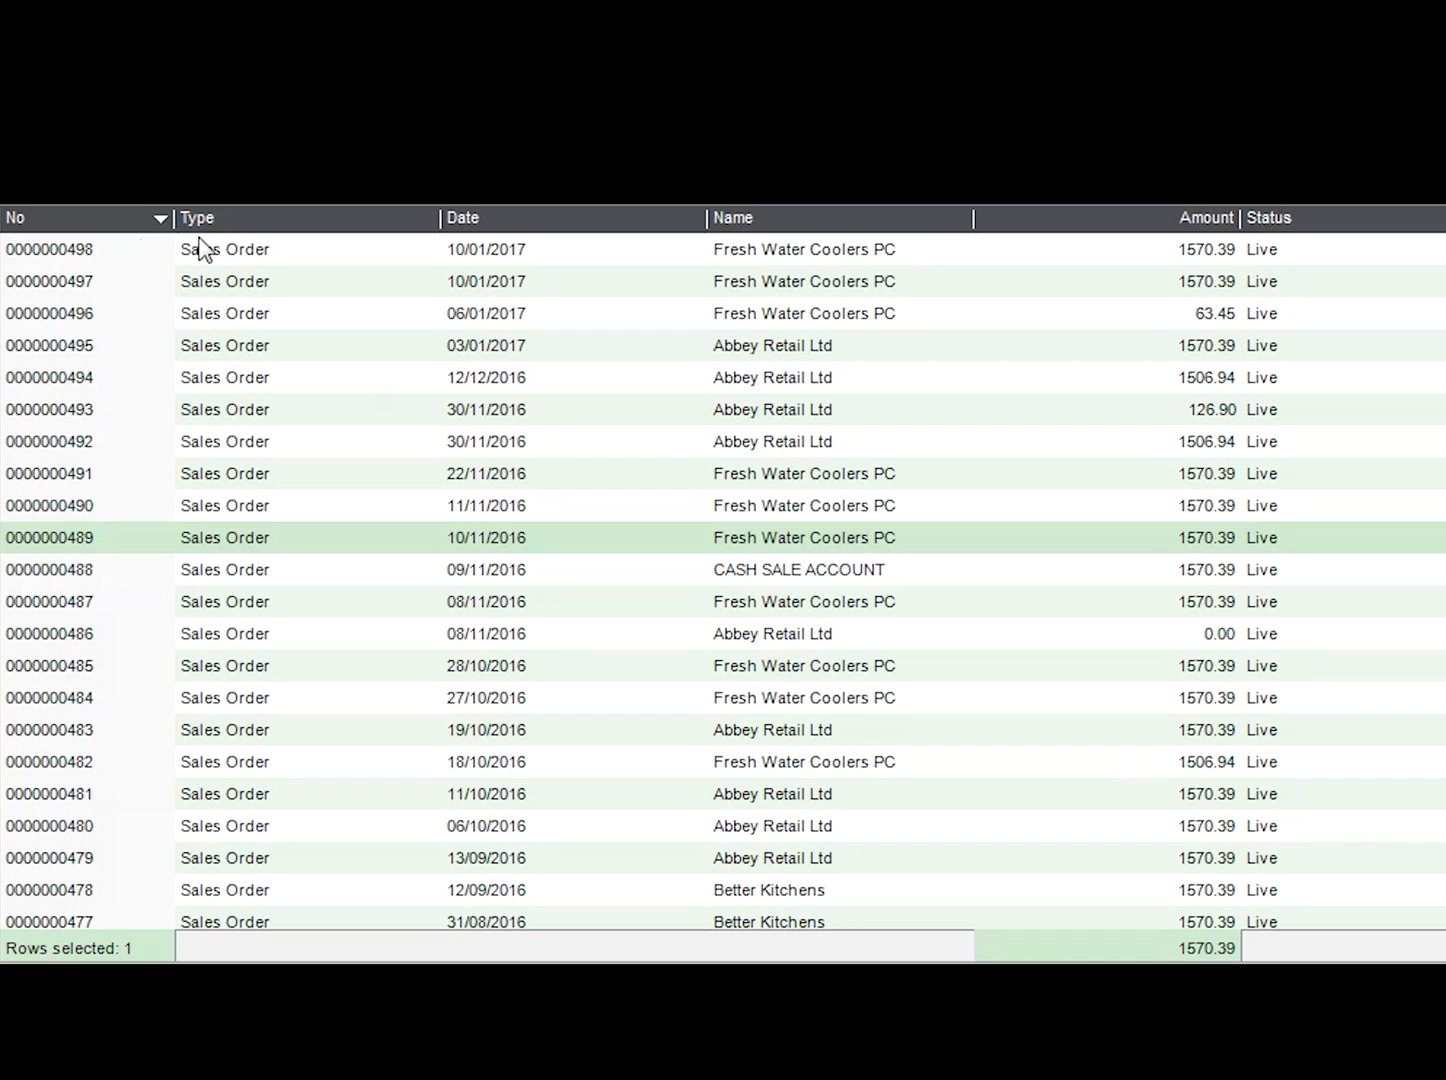
mouse_move(75, 265)
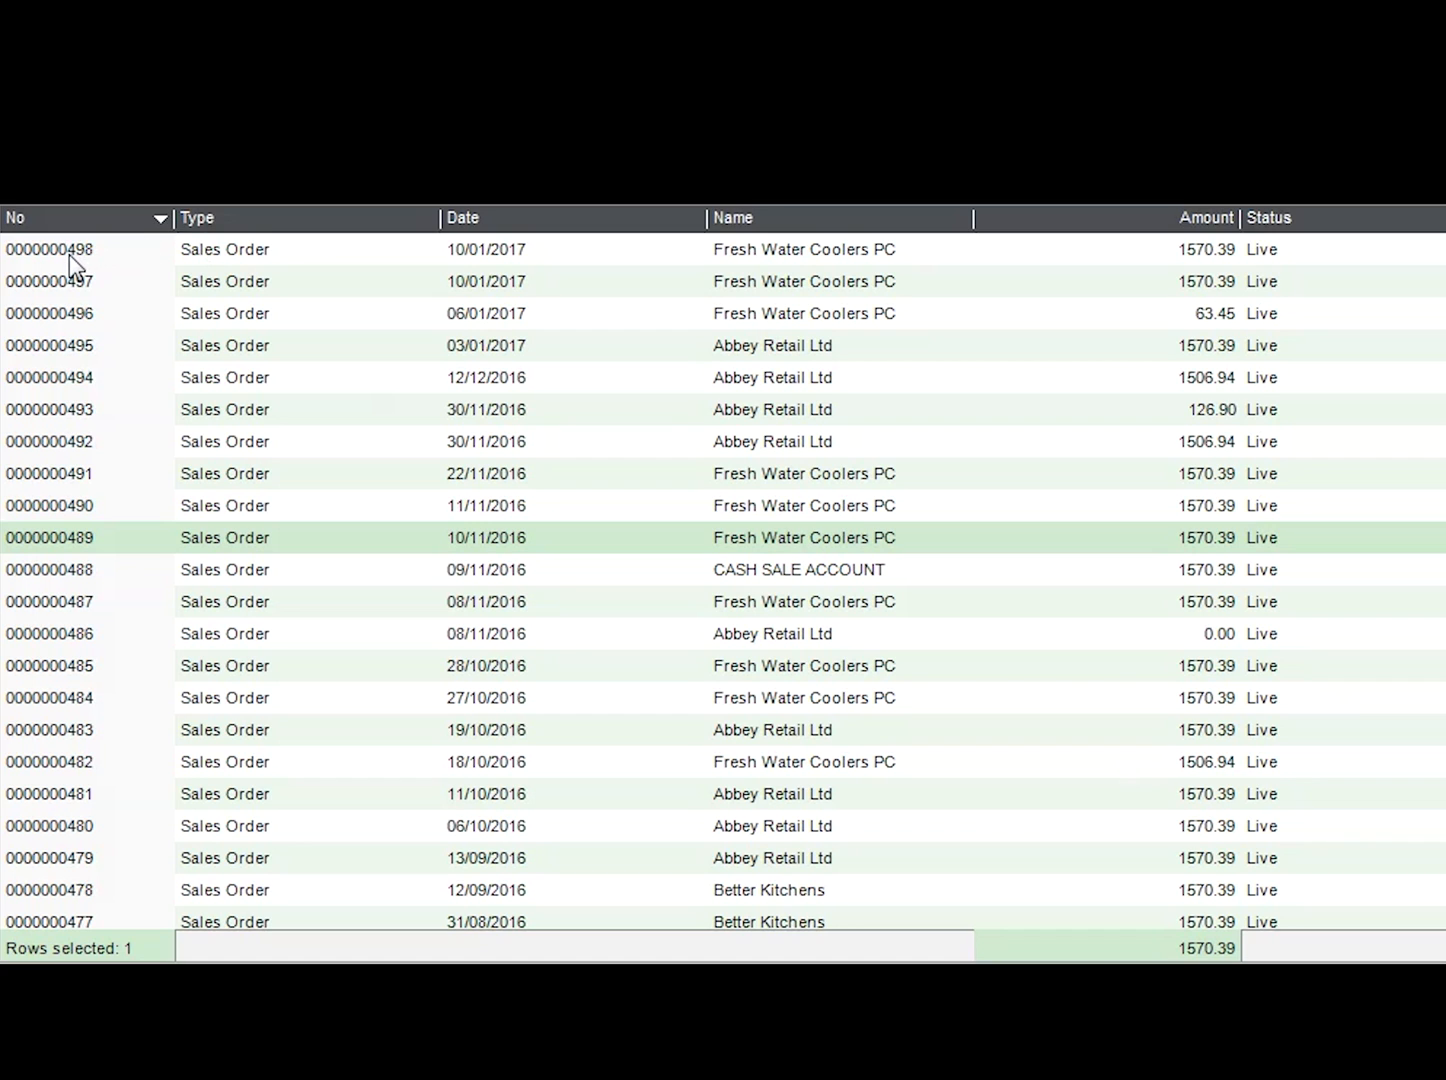
Open sales order 498 in Sage 200 and confirm it in the confirmation dialog
click(49, 249)
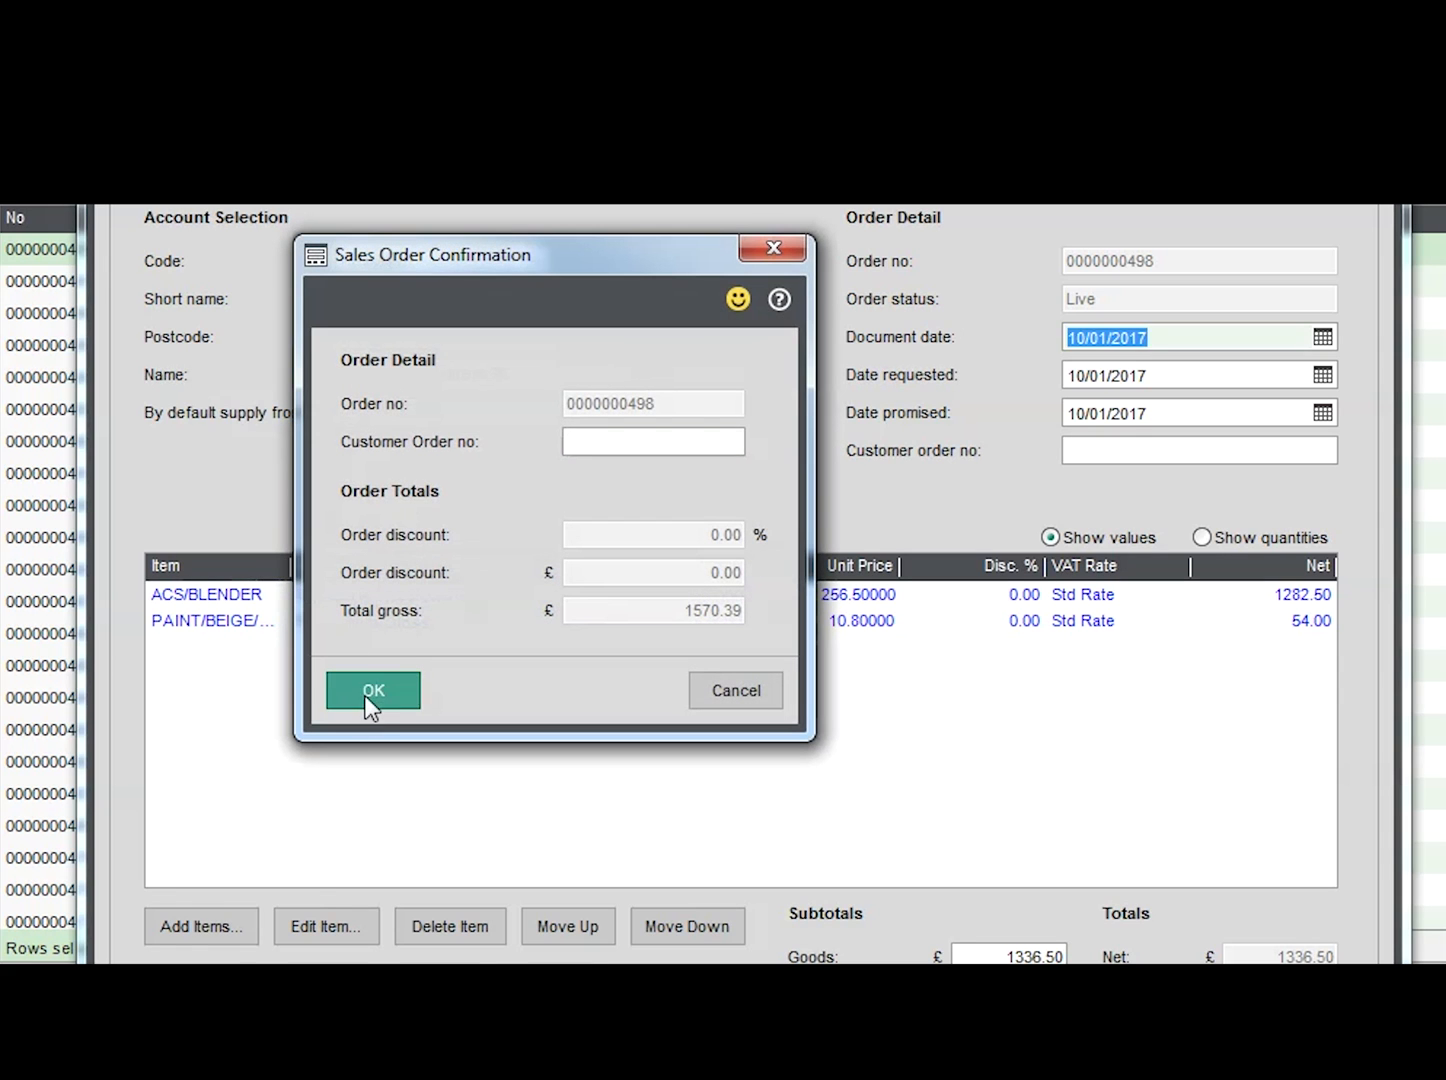
click(372, 690)
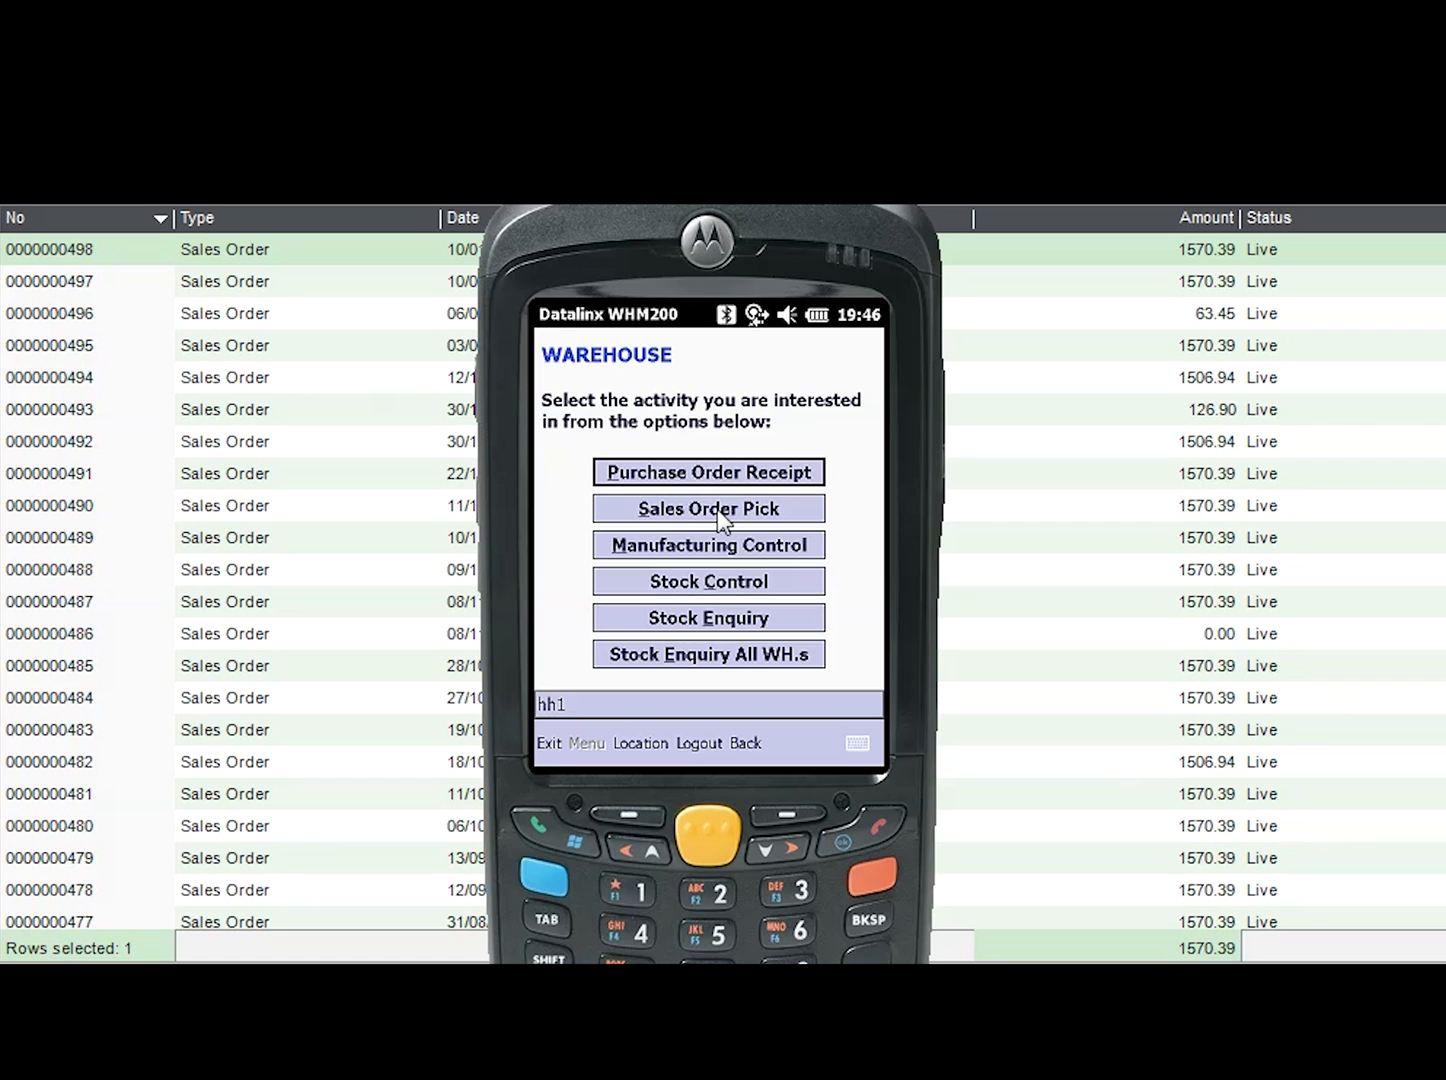
click(708, 508)
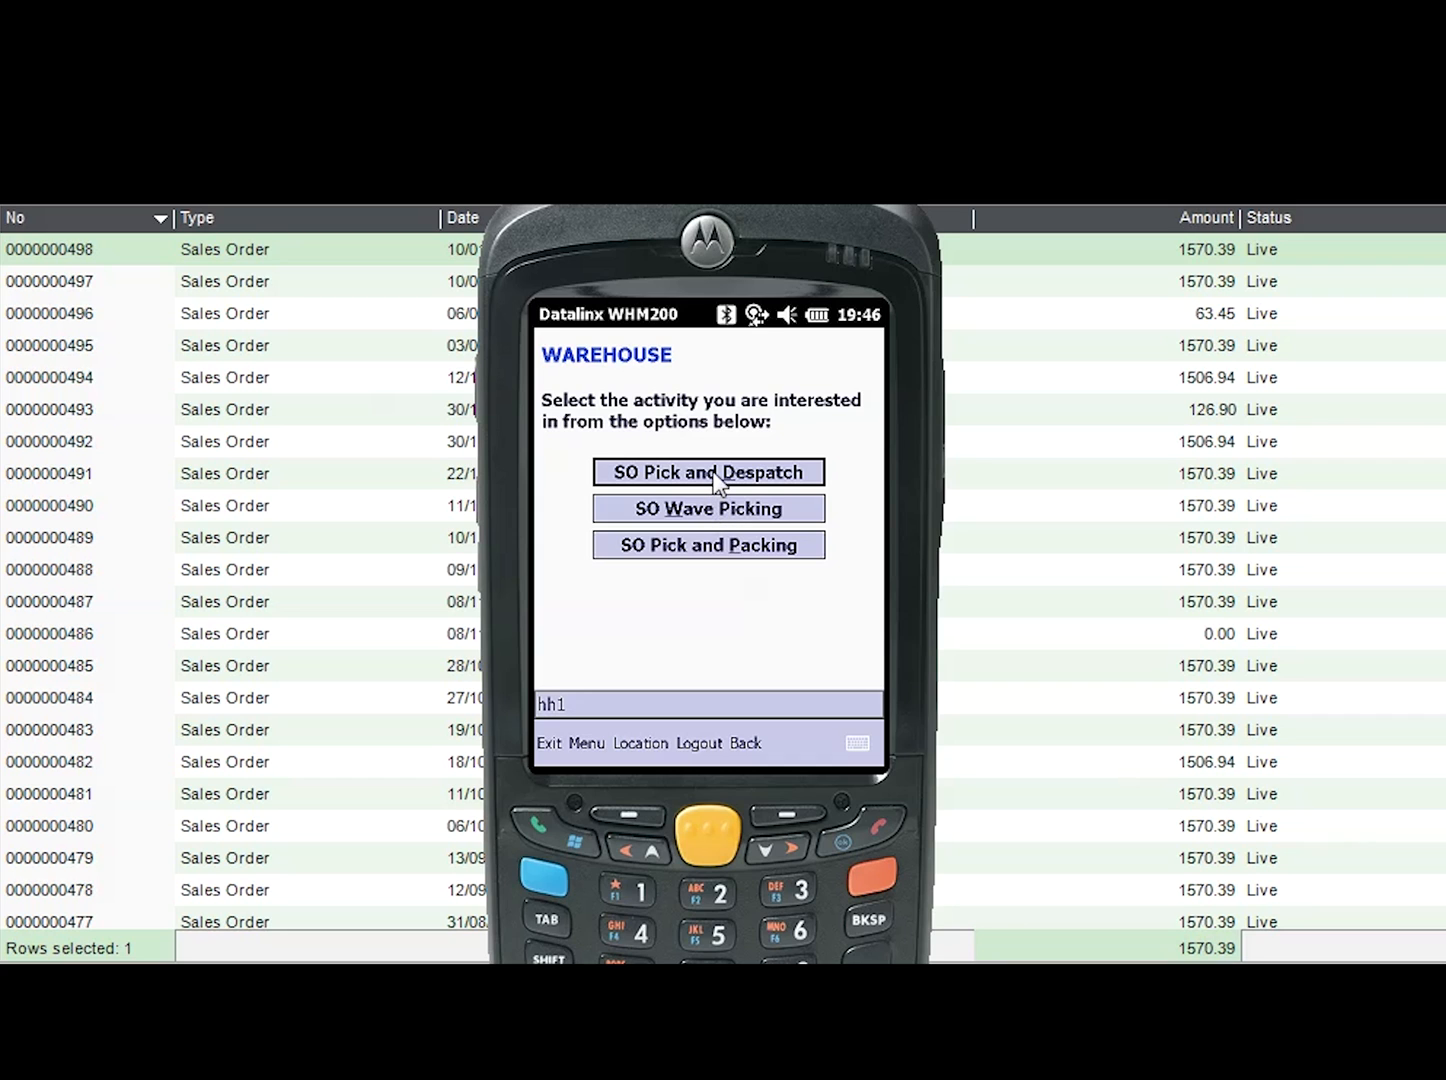
click(708, 472)
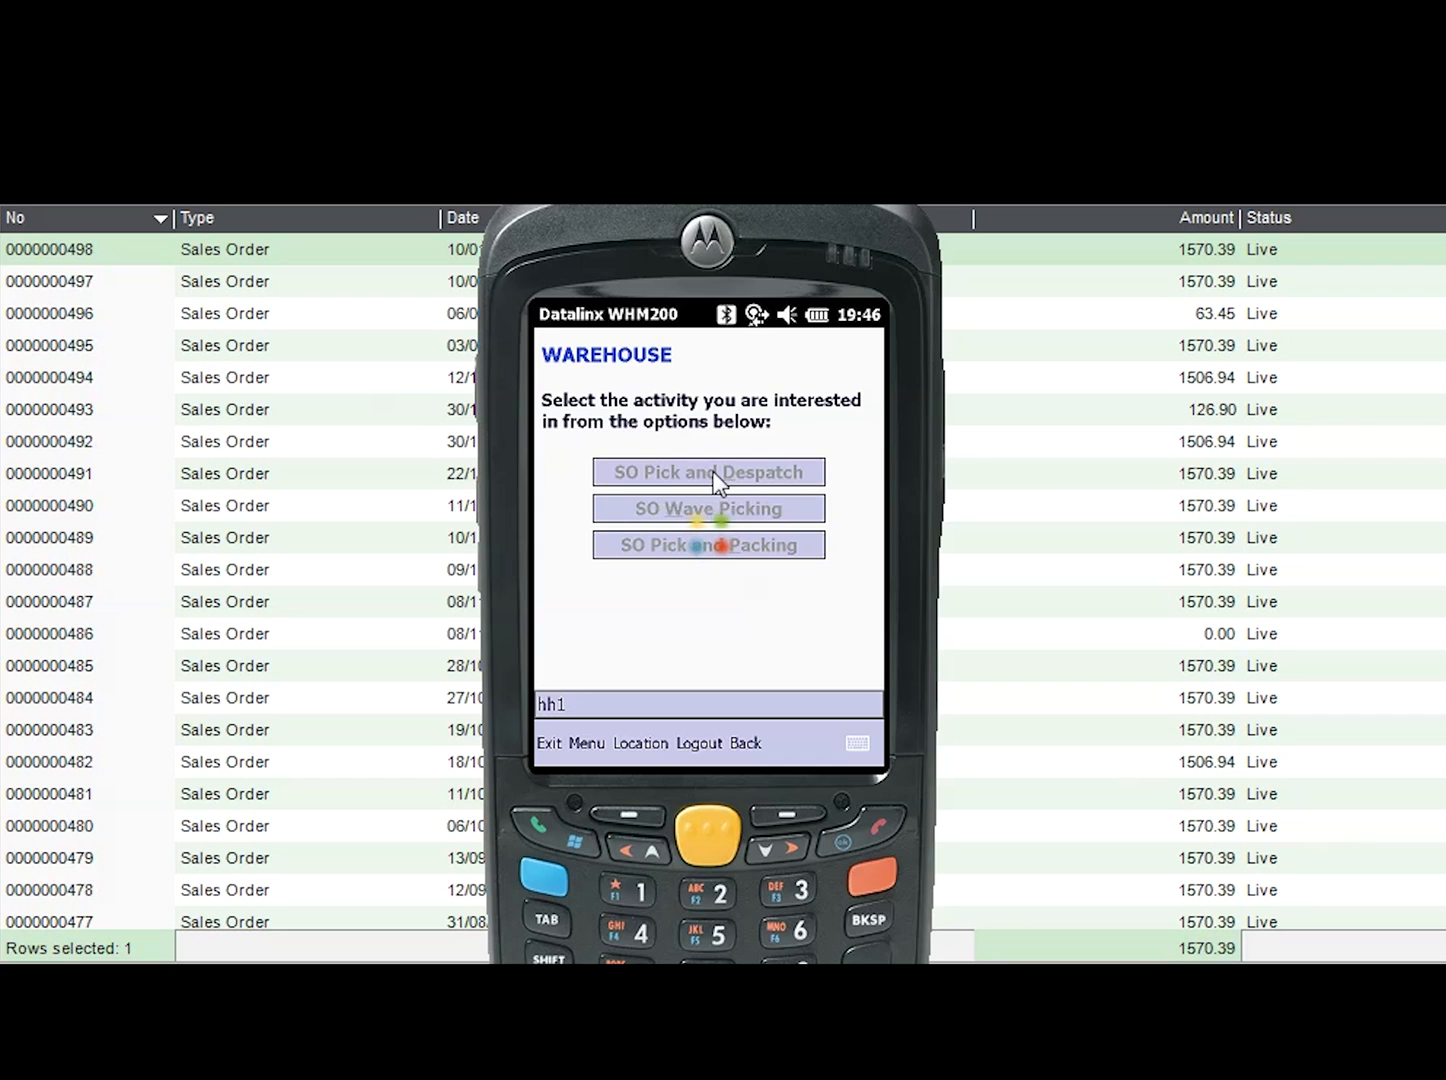
click(708, 471)
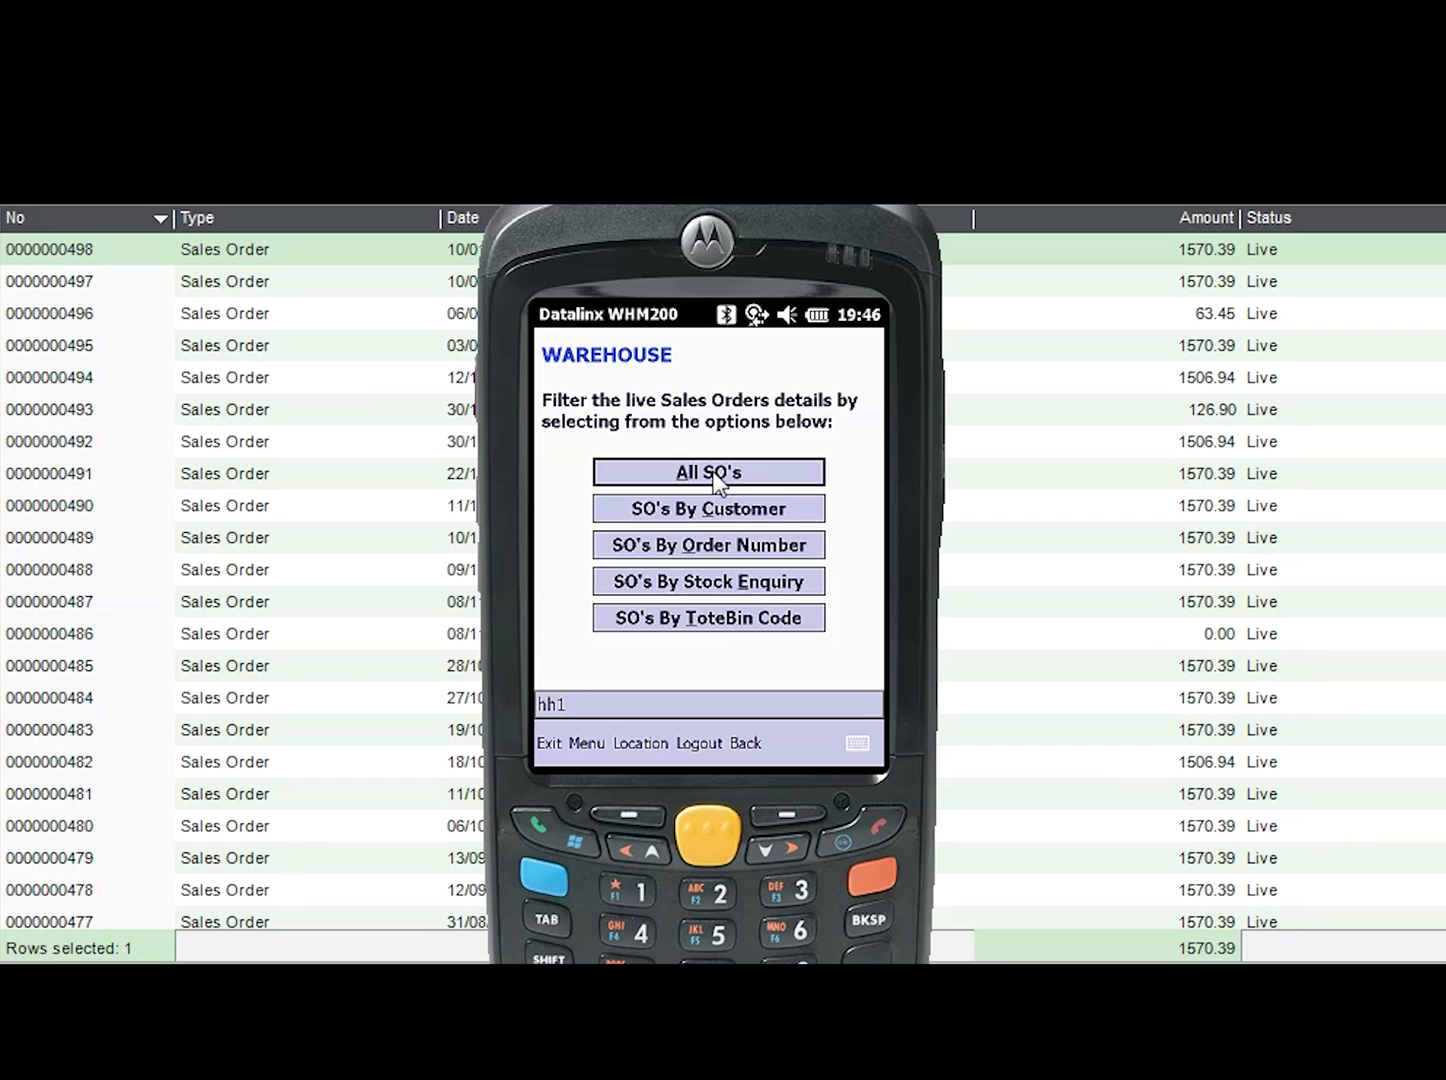
click(707, 471)
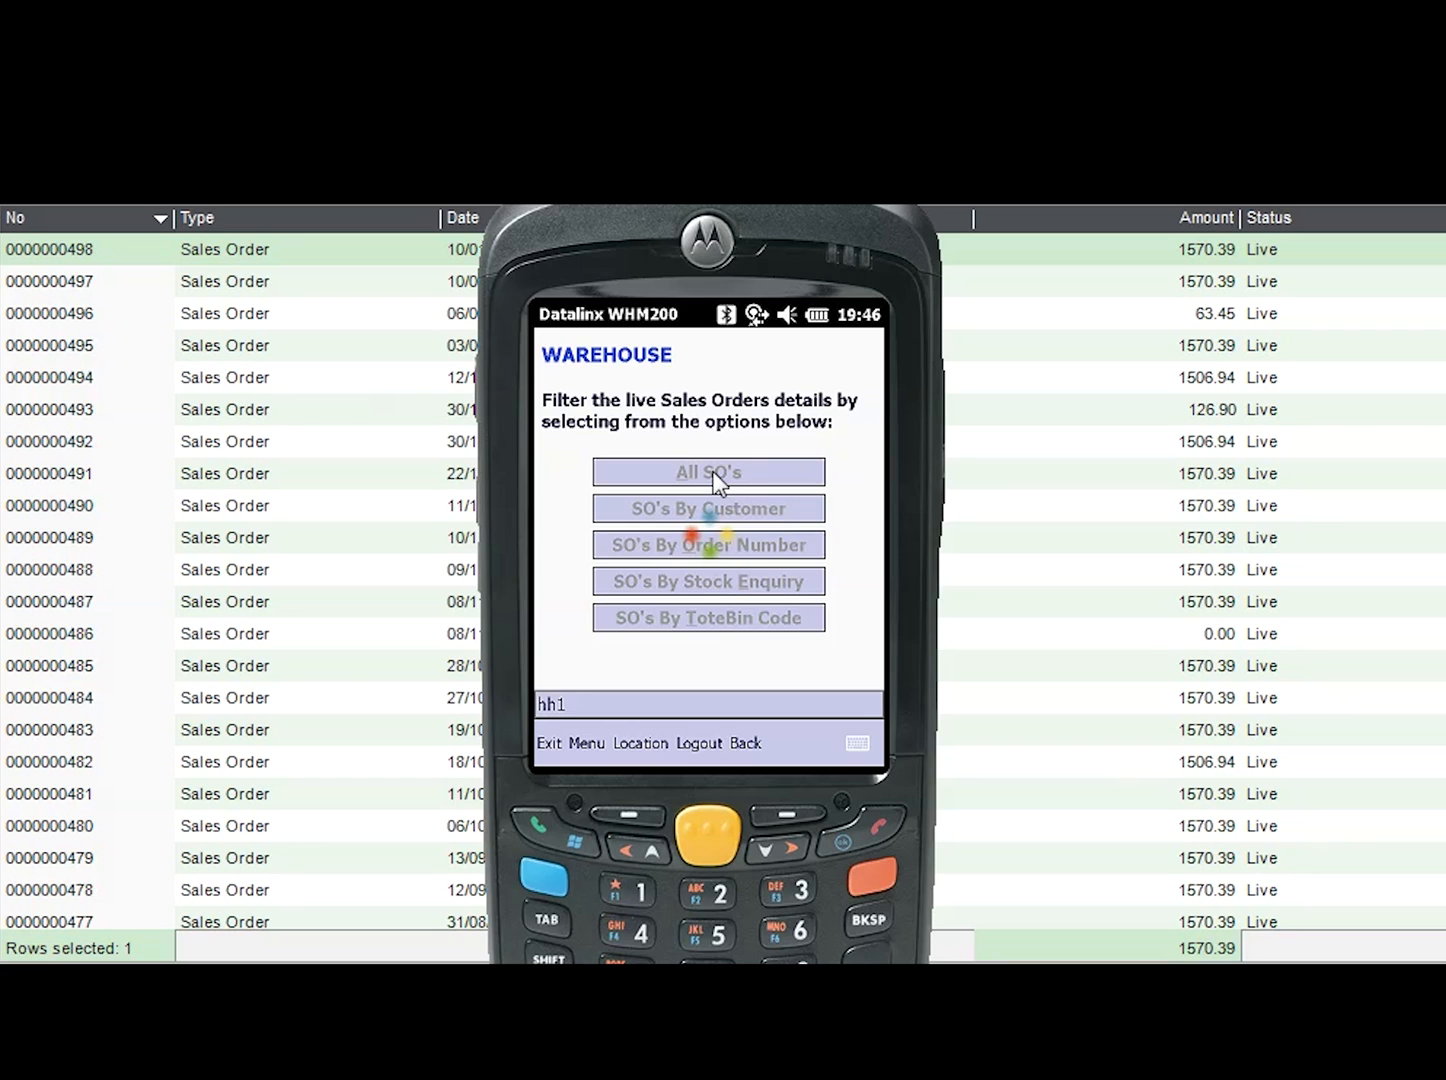
click(707, 471)
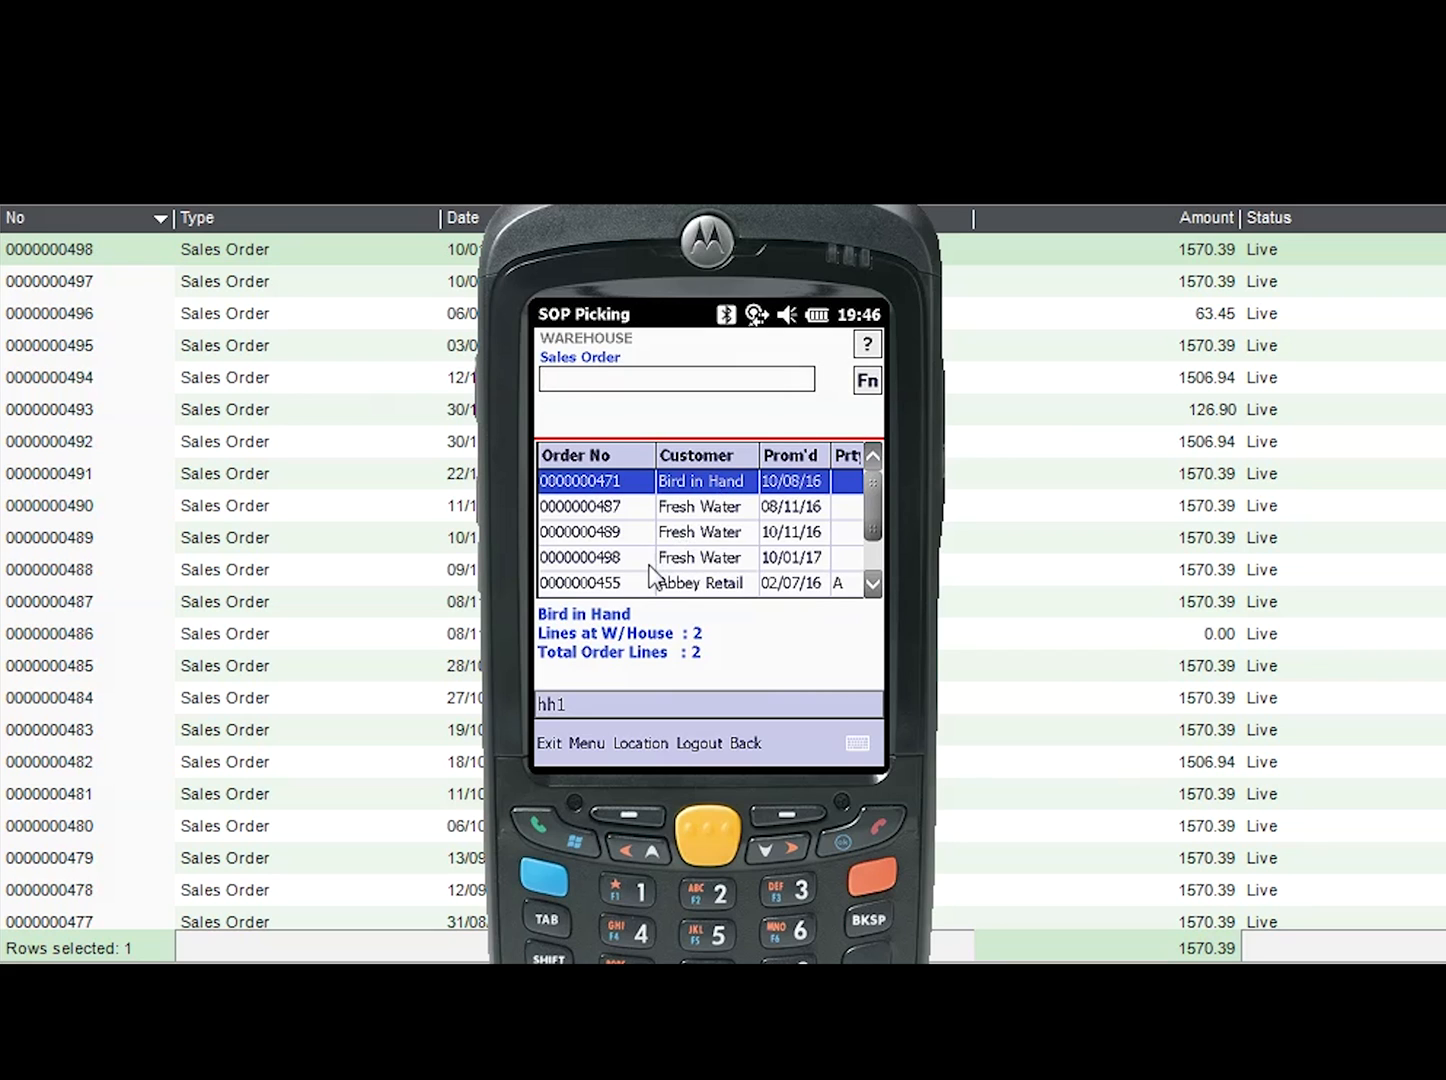
click(676, 379)
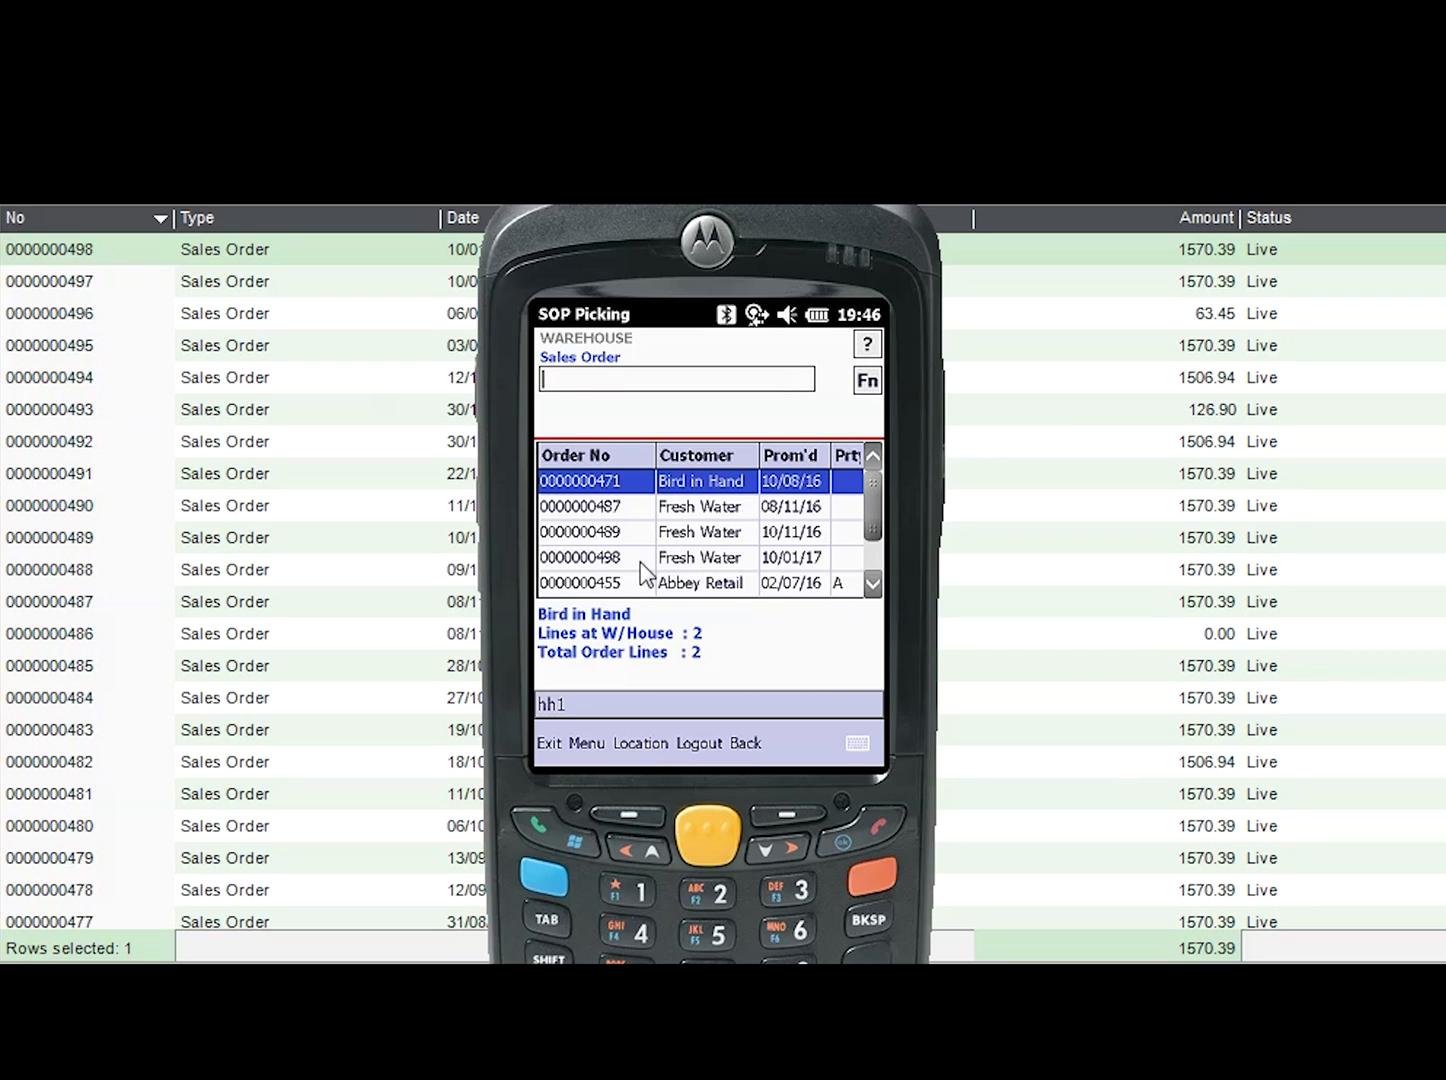
click(580, 557)
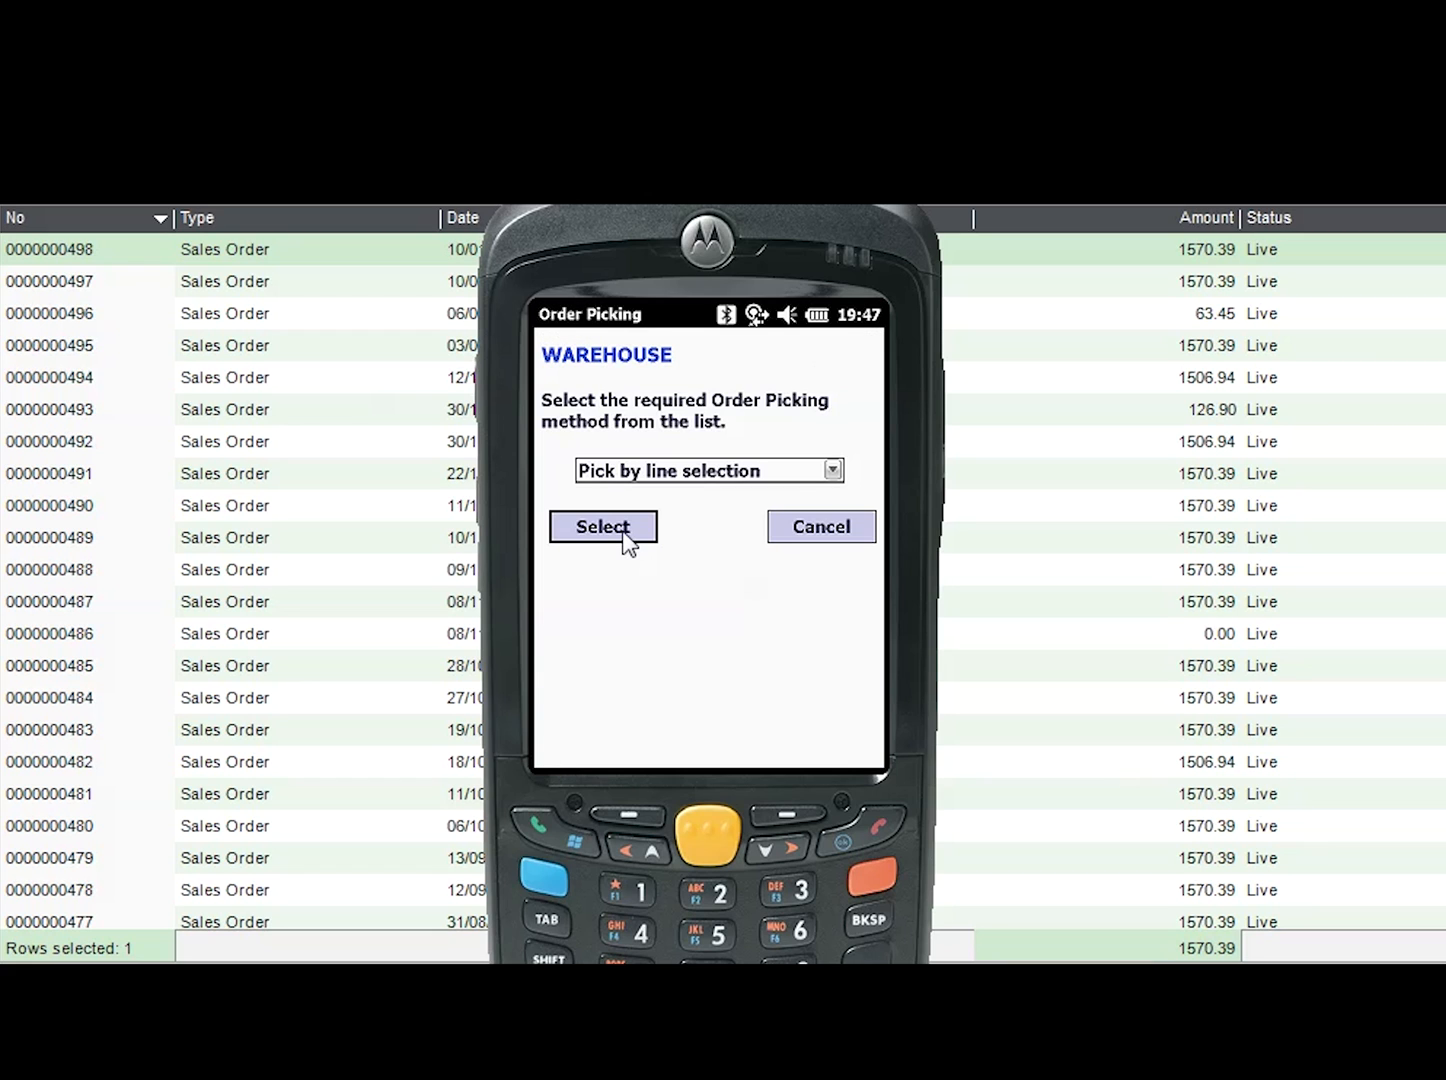
click(602, 527)
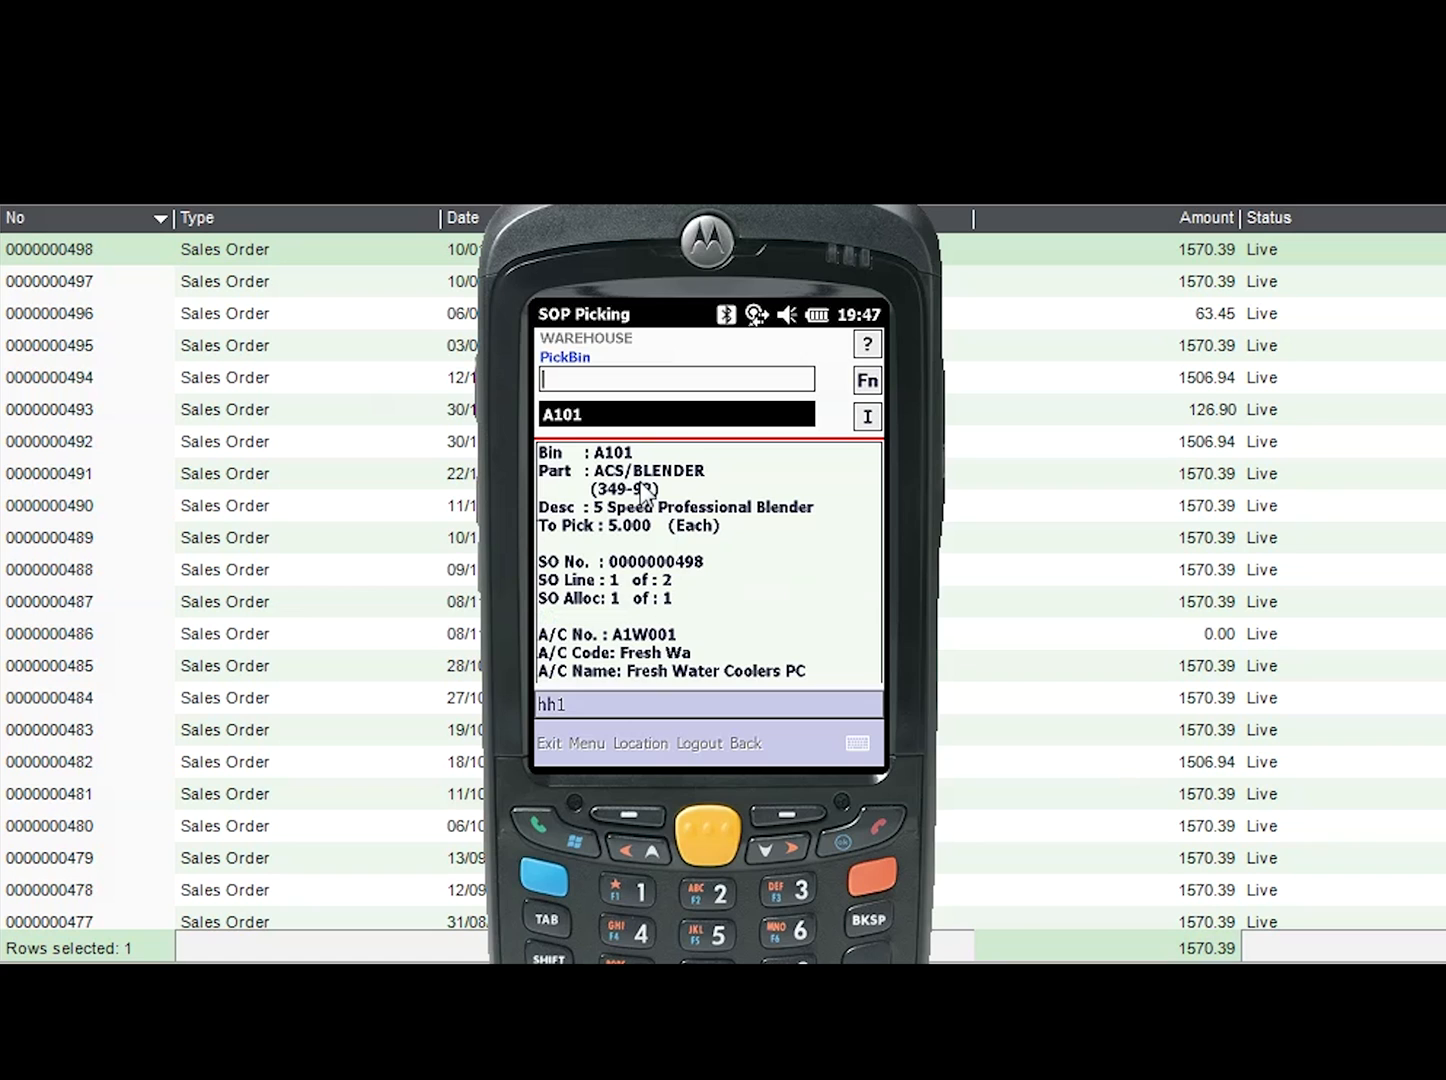
Confirm bin A101, view and close the blender image, then enter part ACS/BLENDER
text(A101)
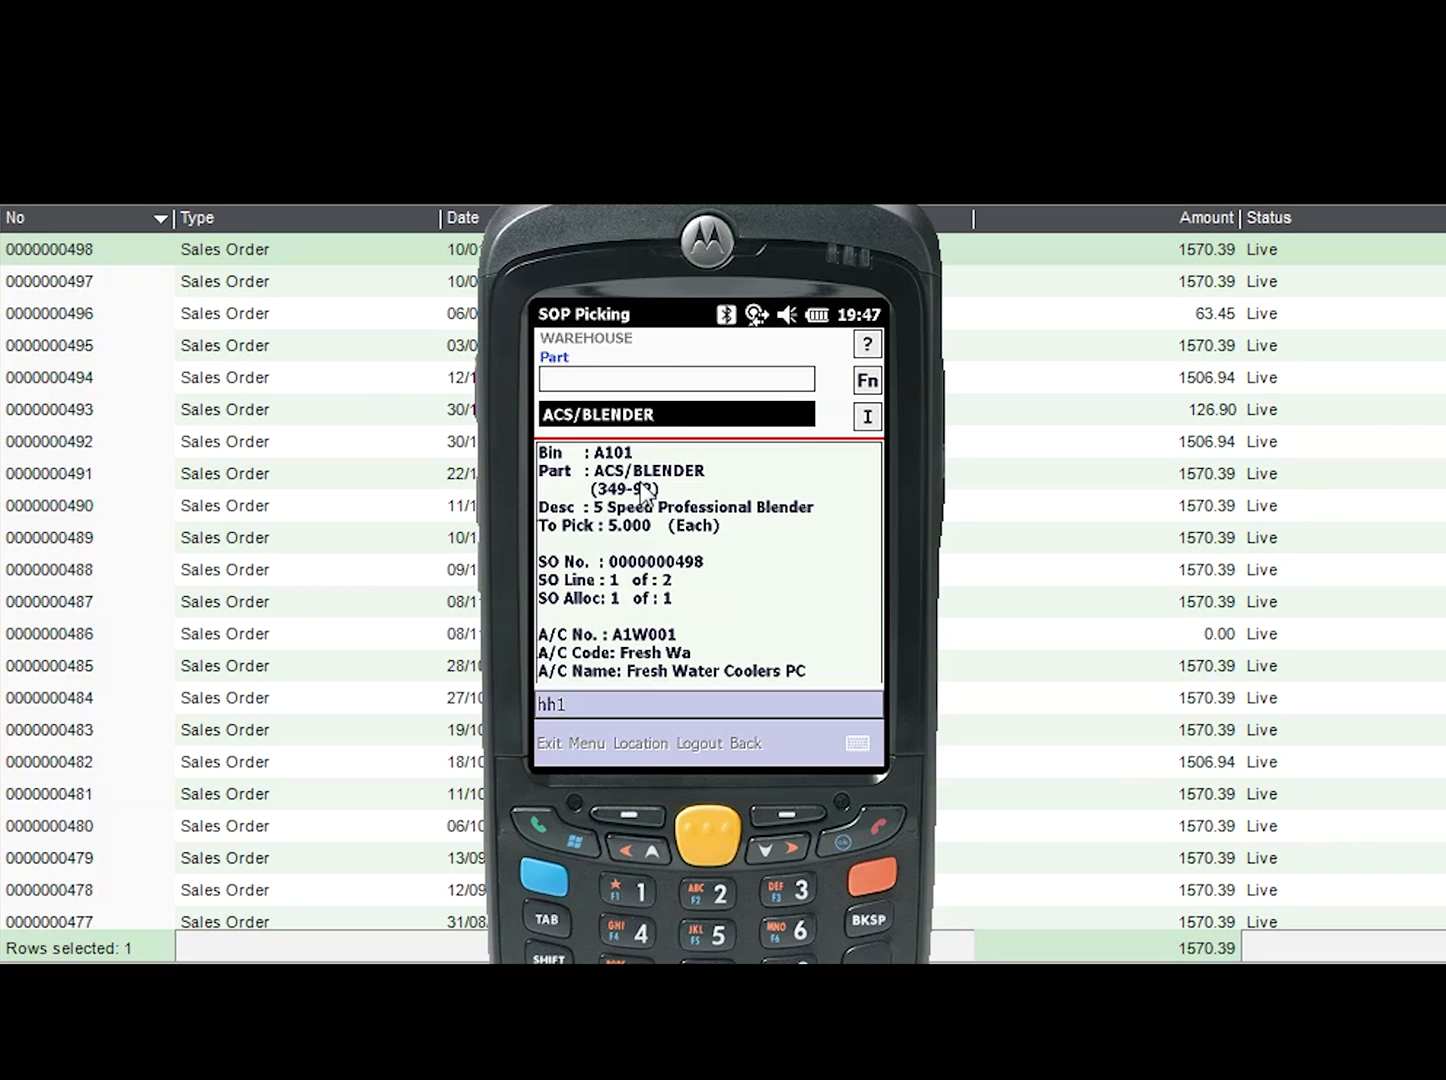
mouse_move(855, 465)
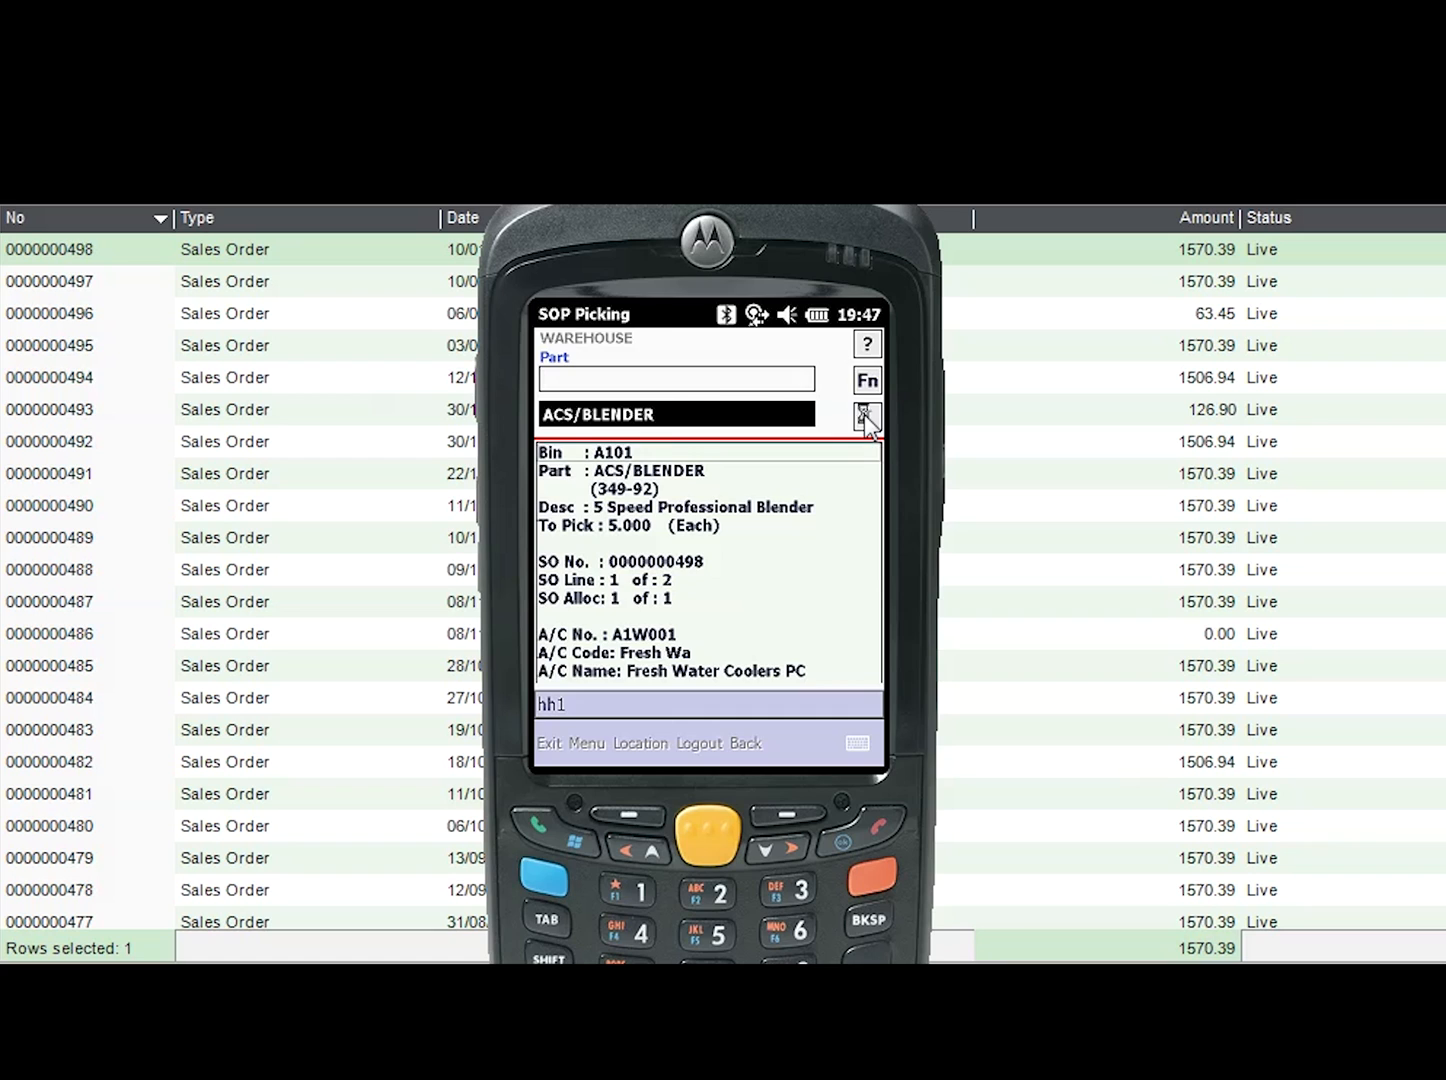
click(865, 417)
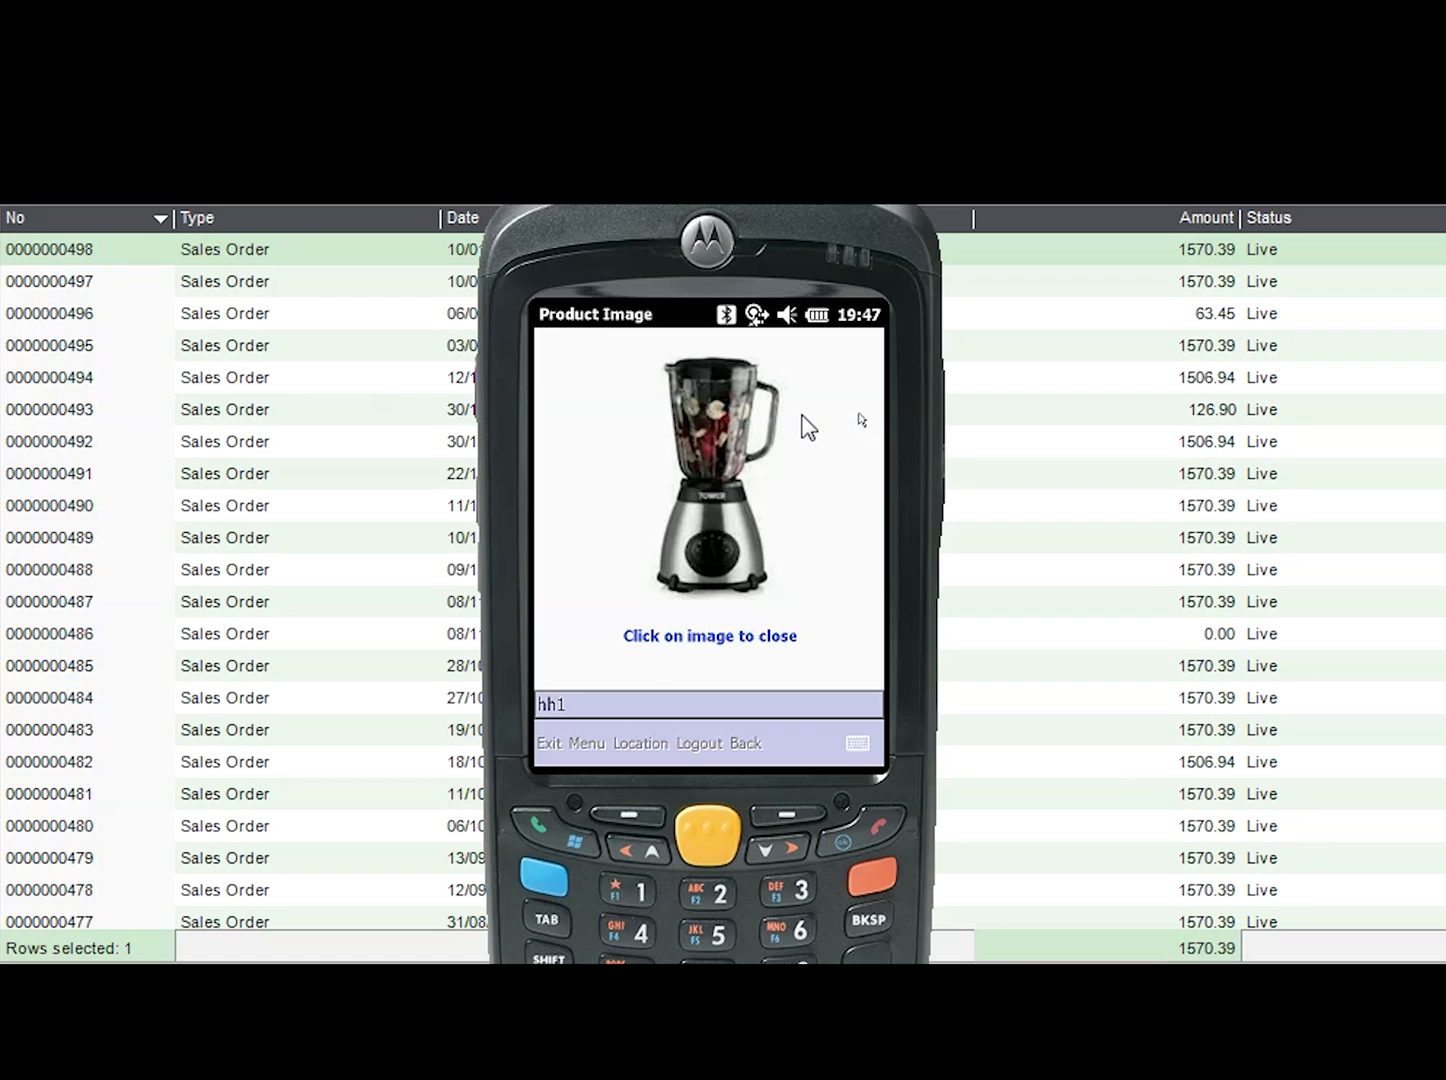
click(709, 470)
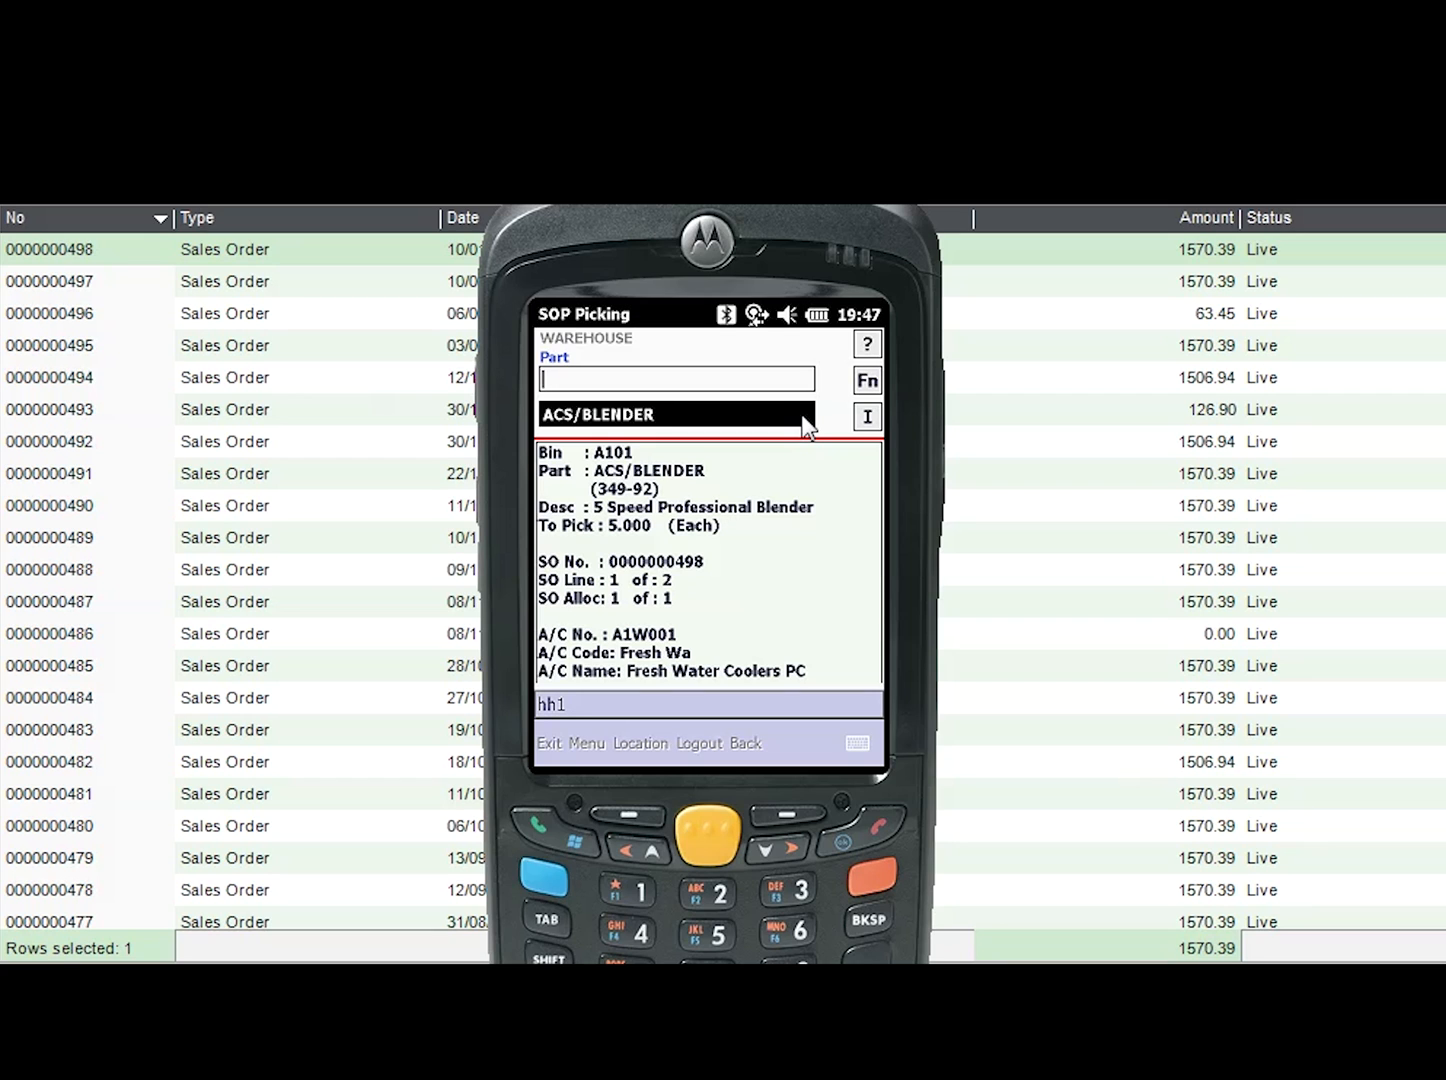
text(ACS/BLENDER)
text(5)
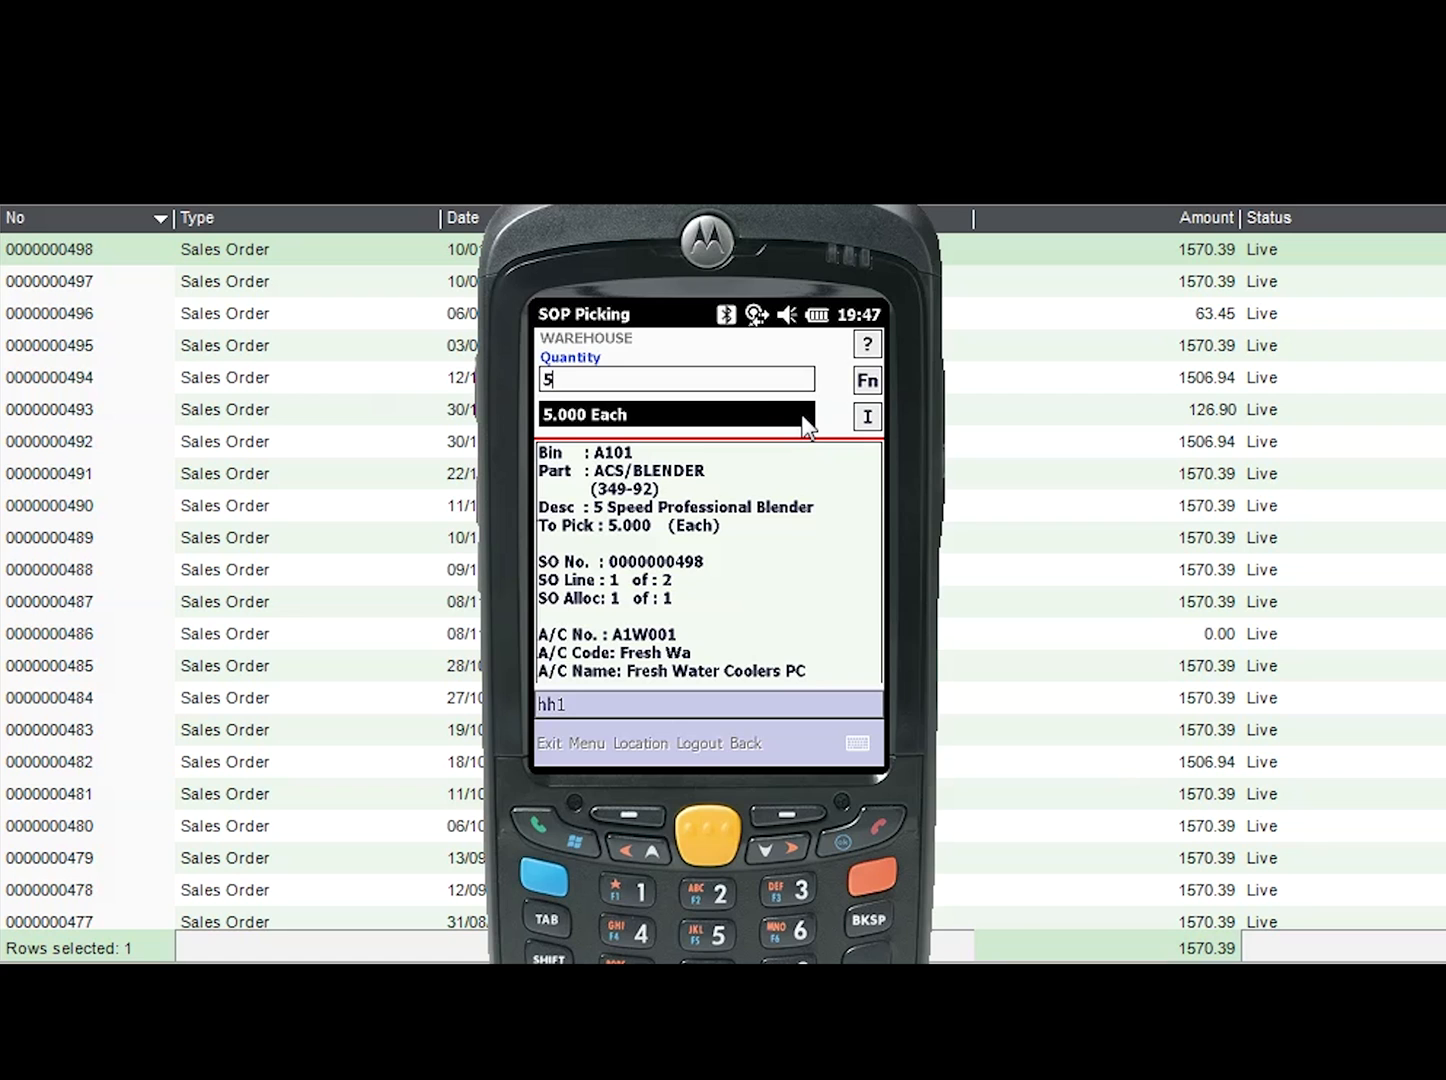
Accept quantity 5 and the label quantity to finish the blender line at 5 of 5
key(enter)
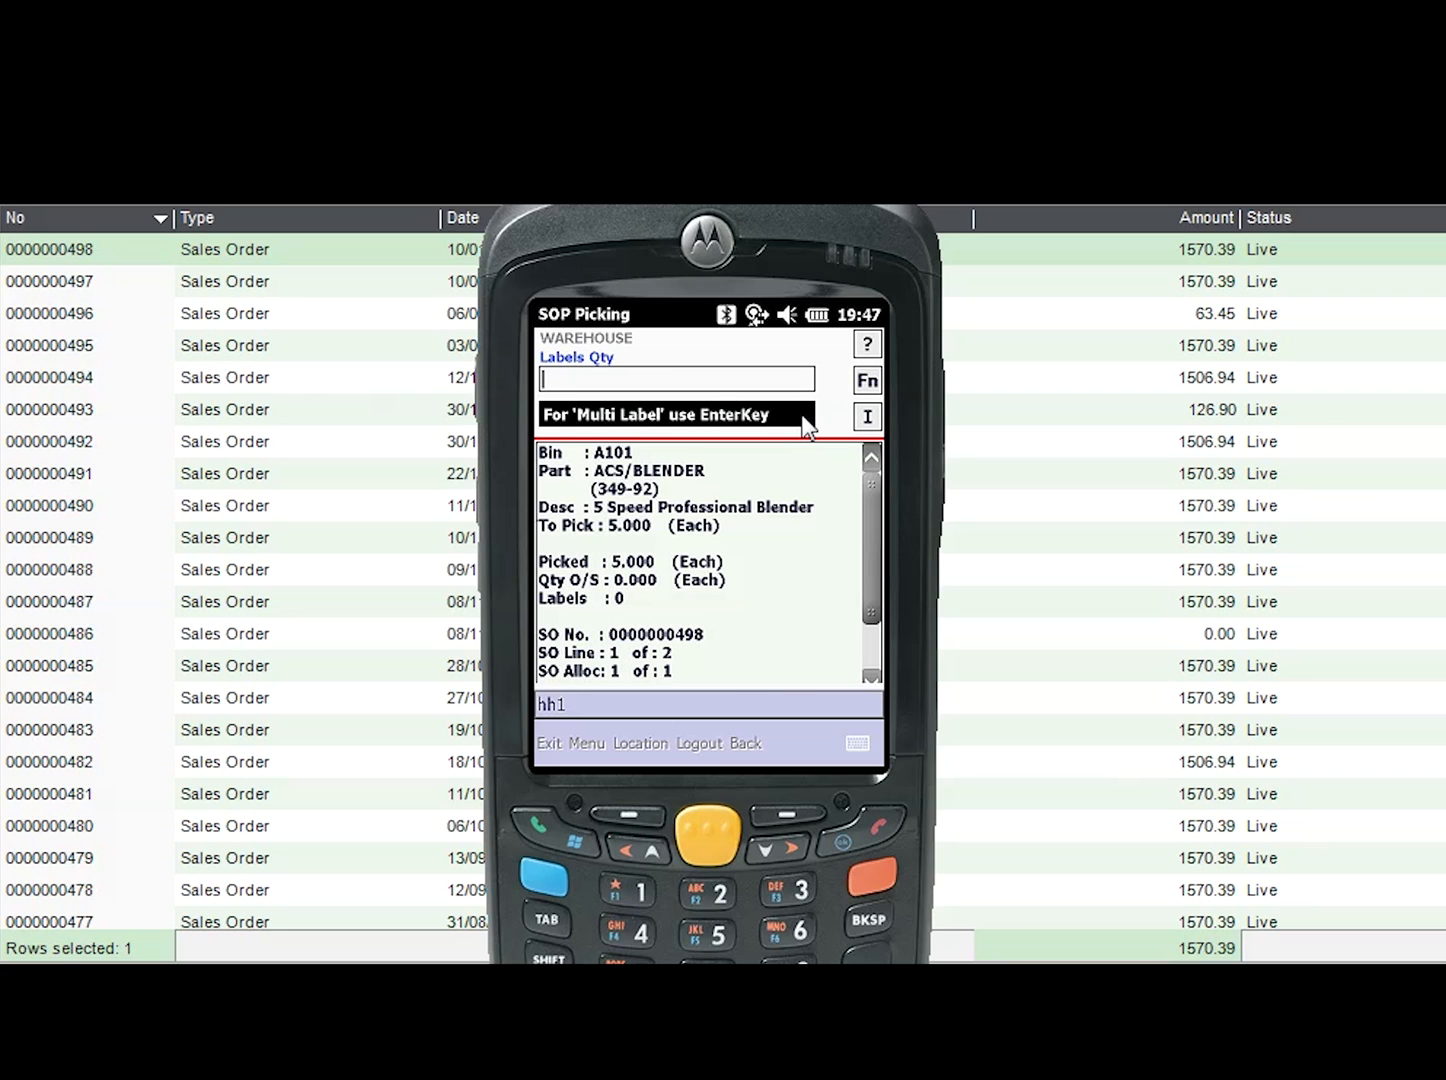
key(enter)
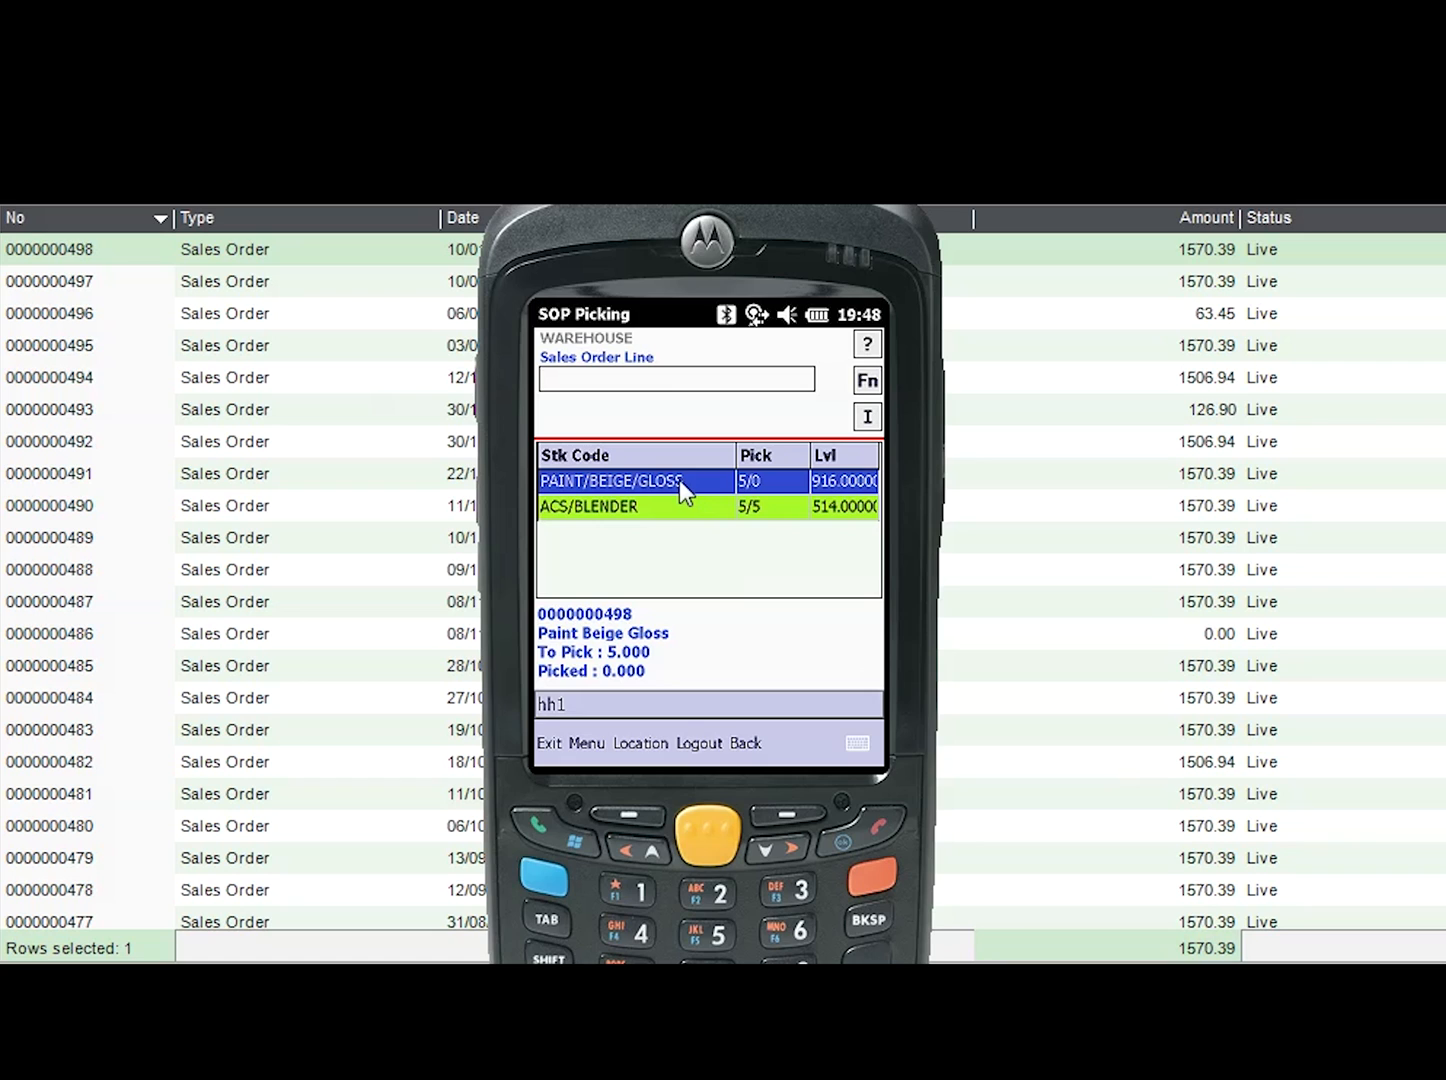
Select the PAINT/BEIGE/GLOSS line, confirm bin A02, and view the paint's product image
click(676, 379)
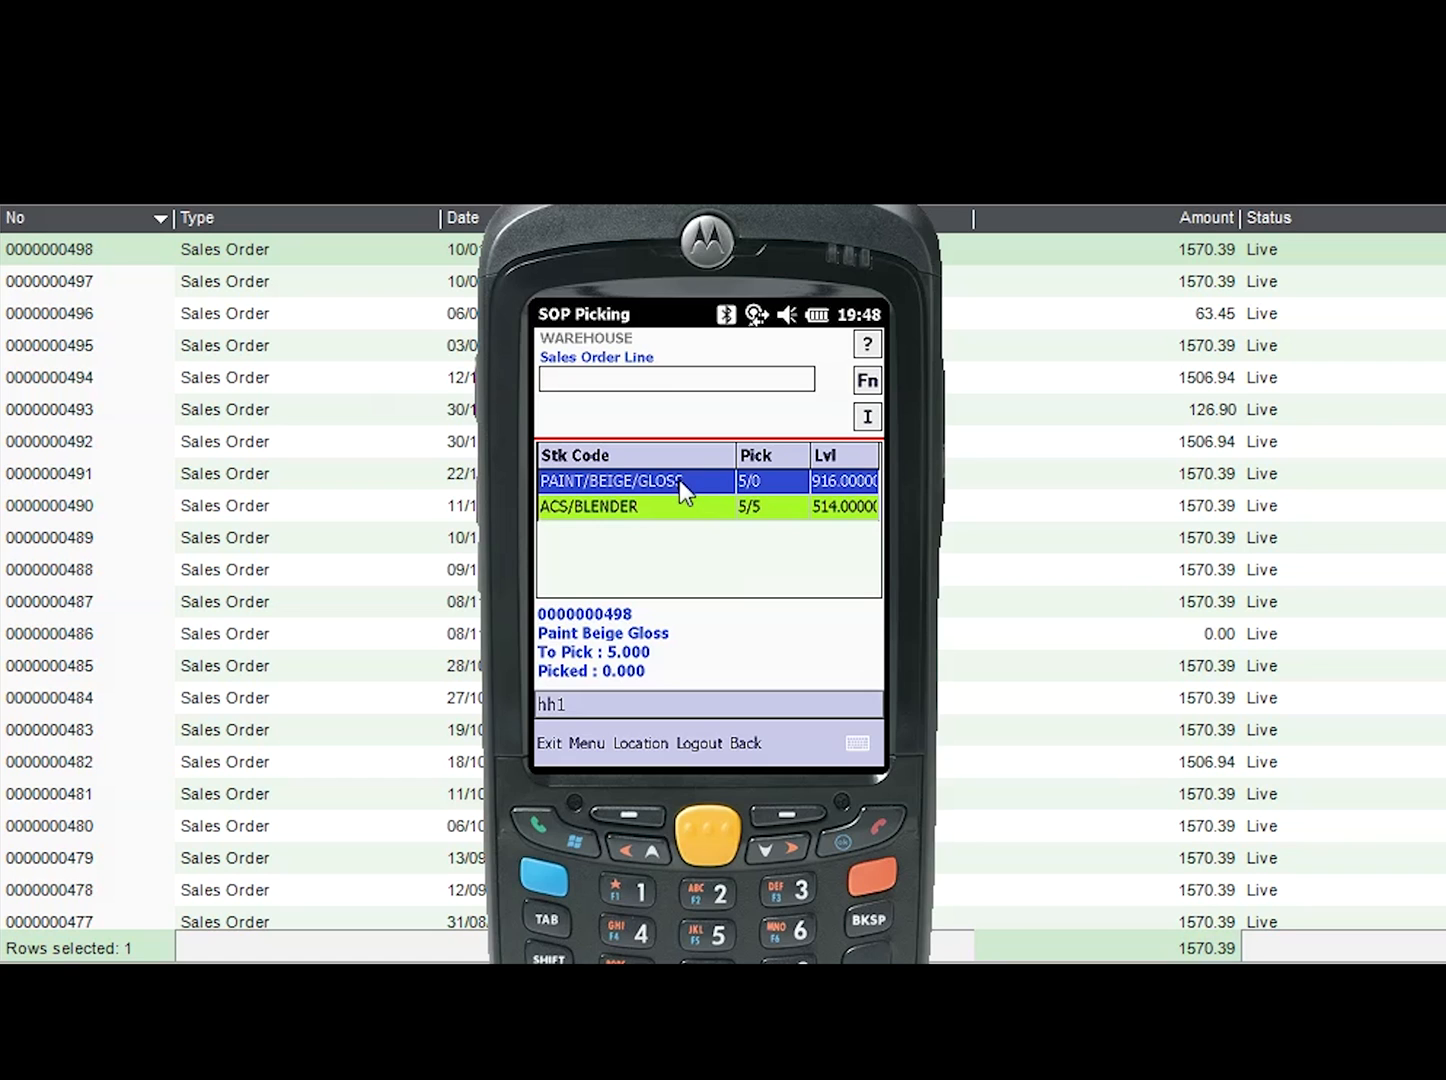
mouse_move(685, 488)
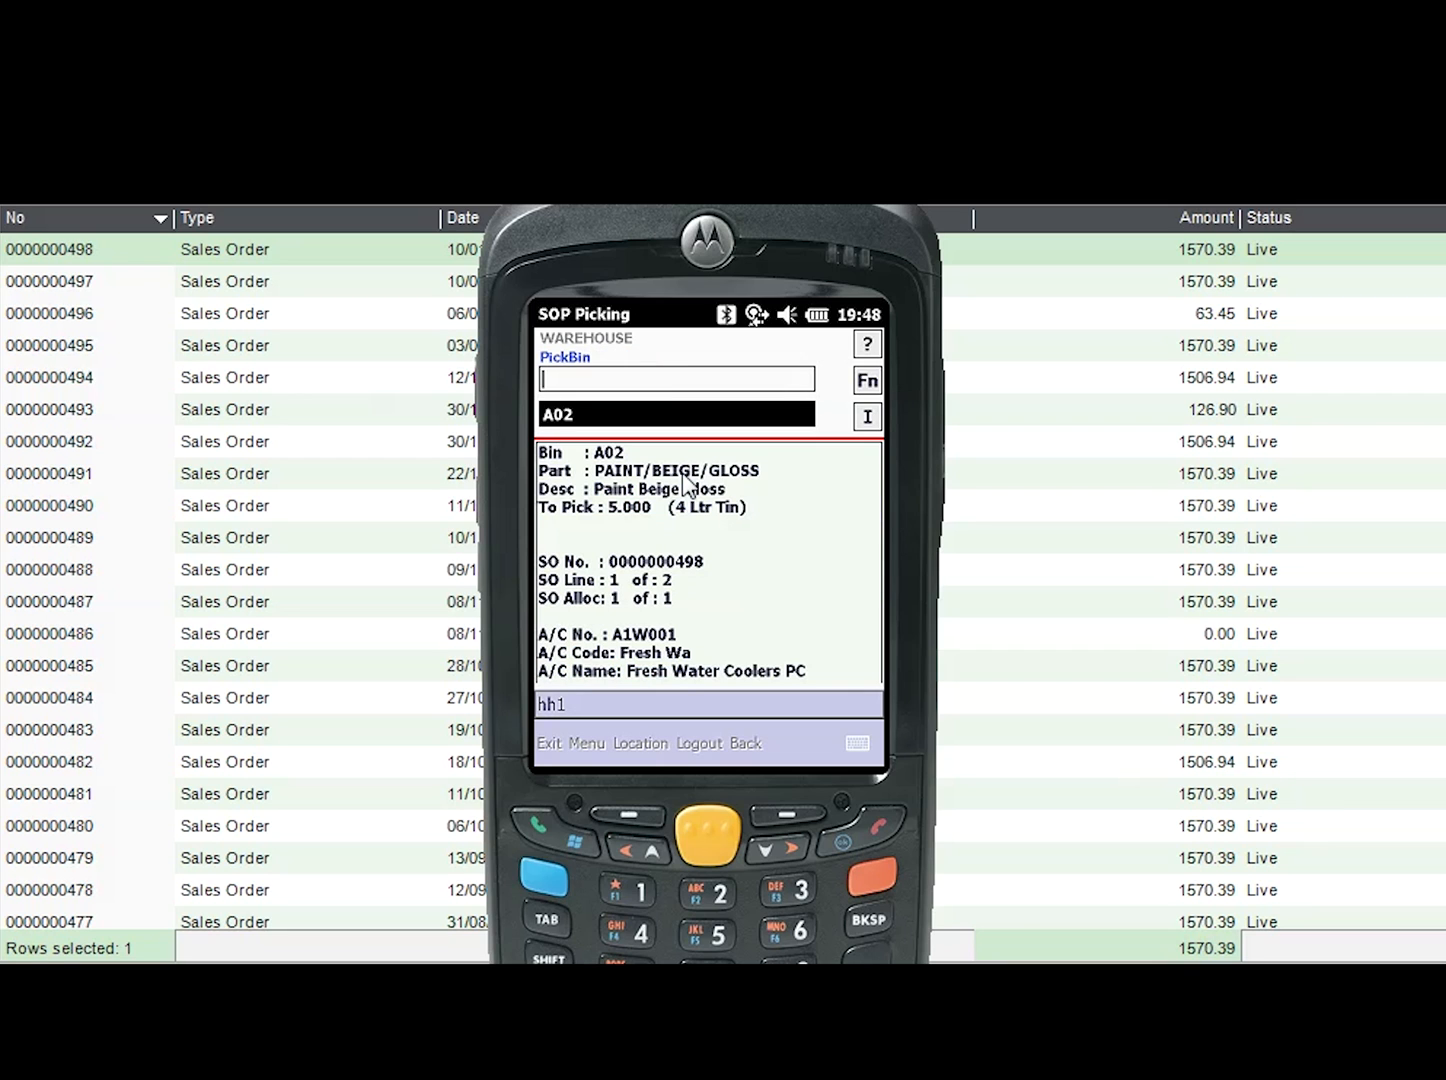
text(A02)
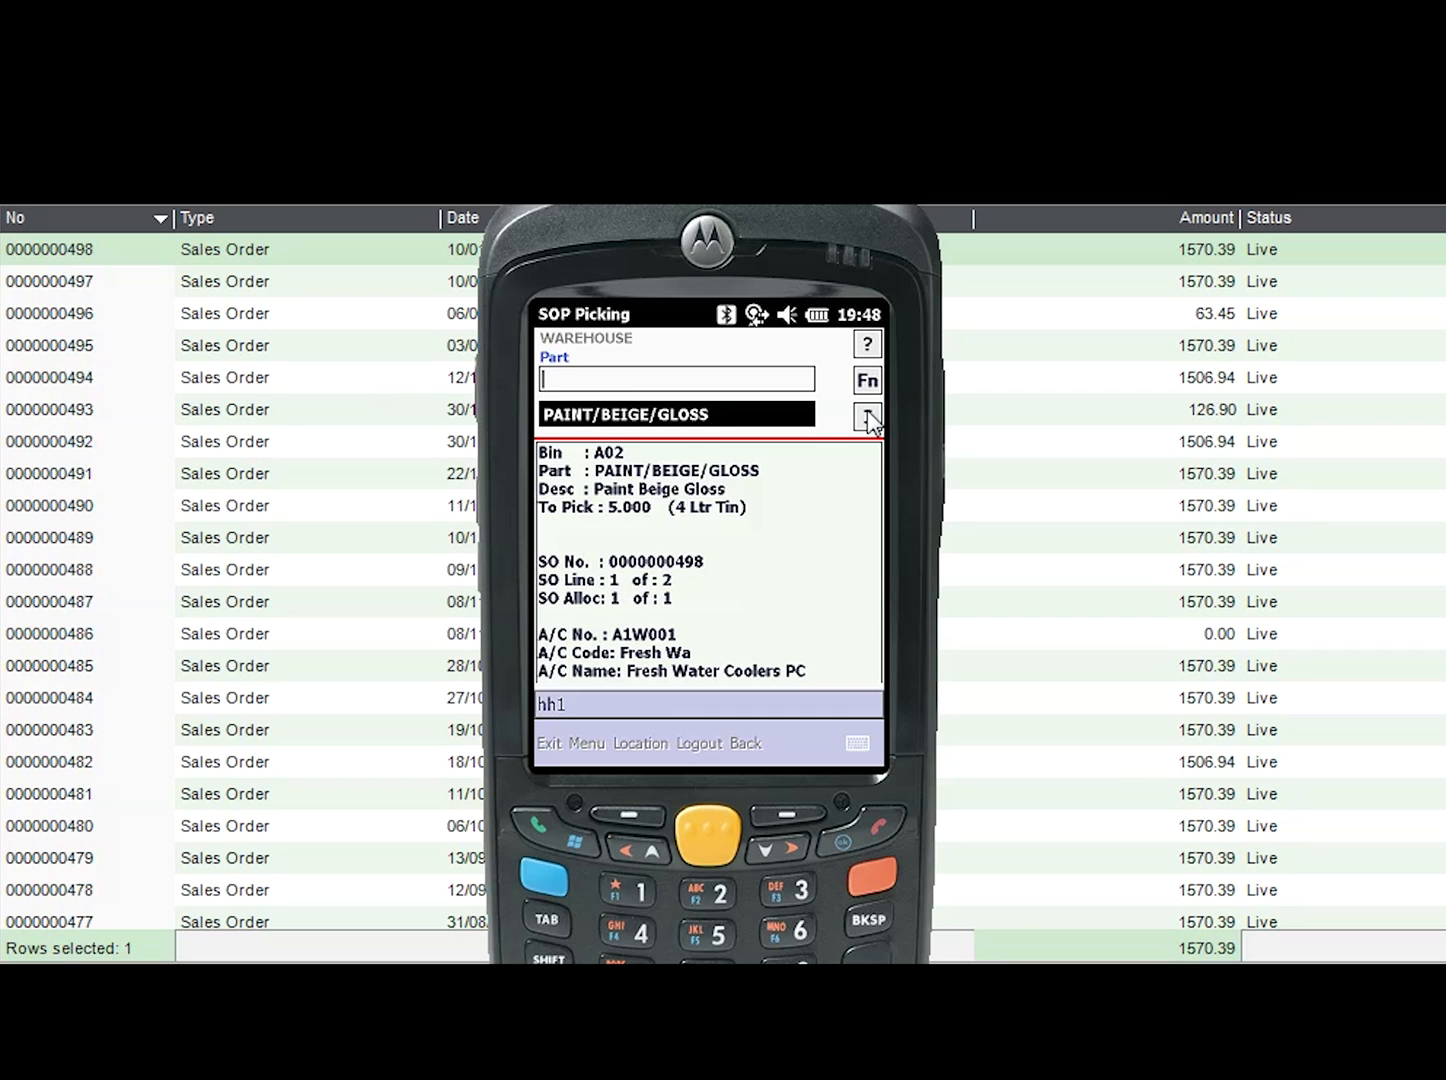
click(867, 414)
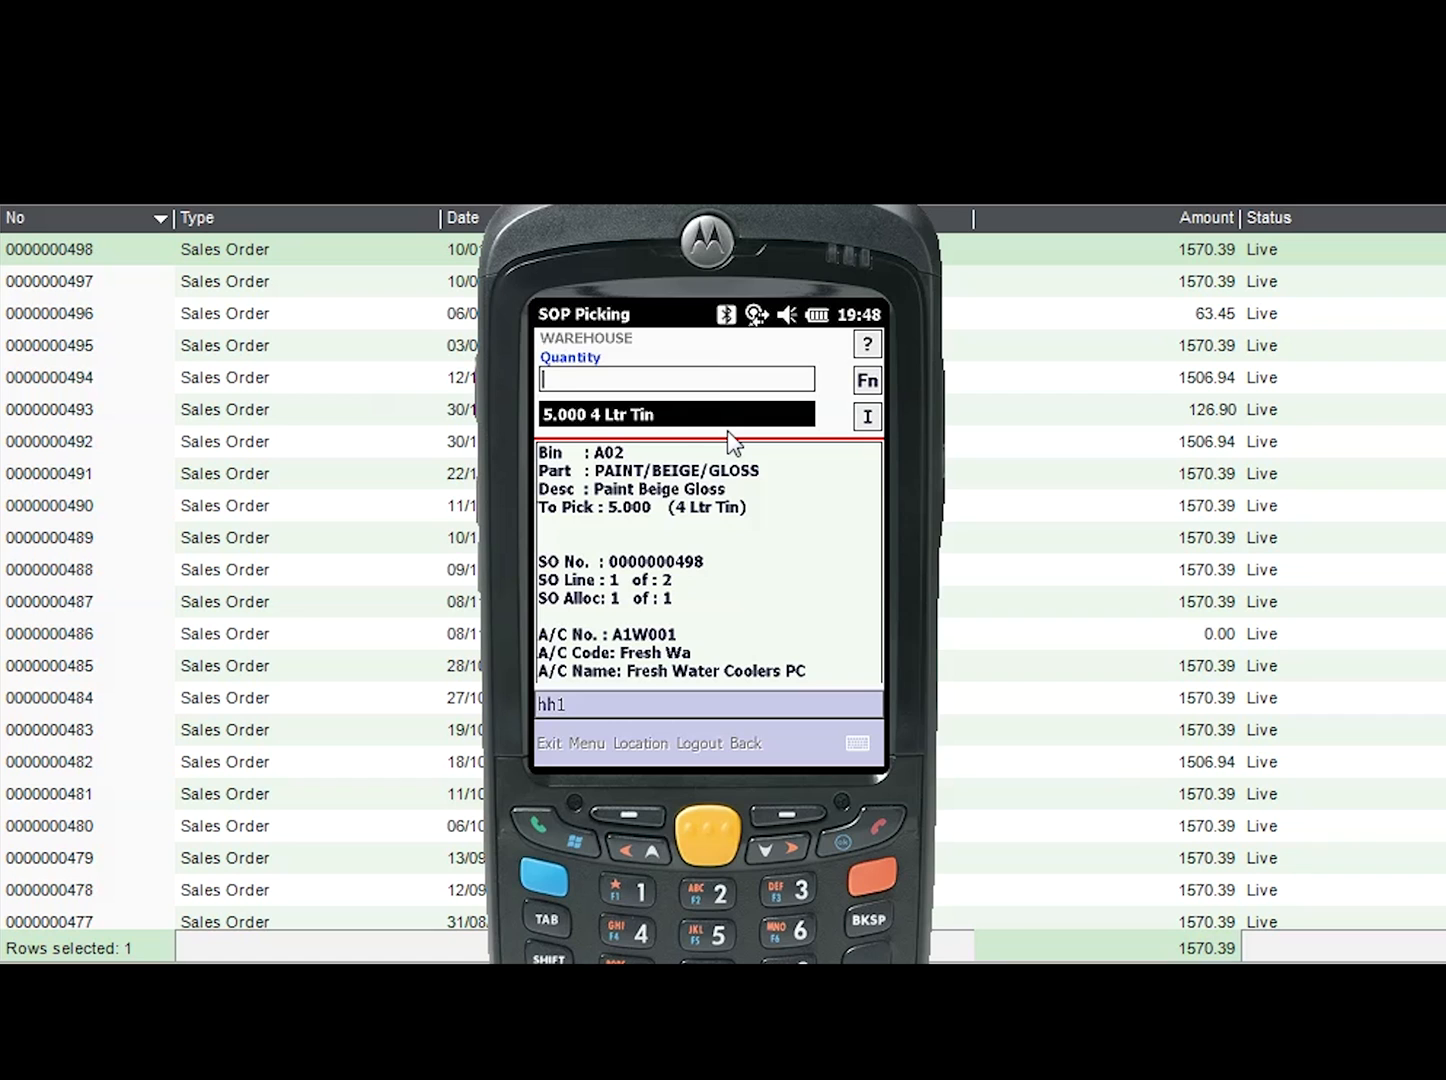
Pick 5 tins of beige gloss paint with label quantity 0 and confirm the line
text(5)
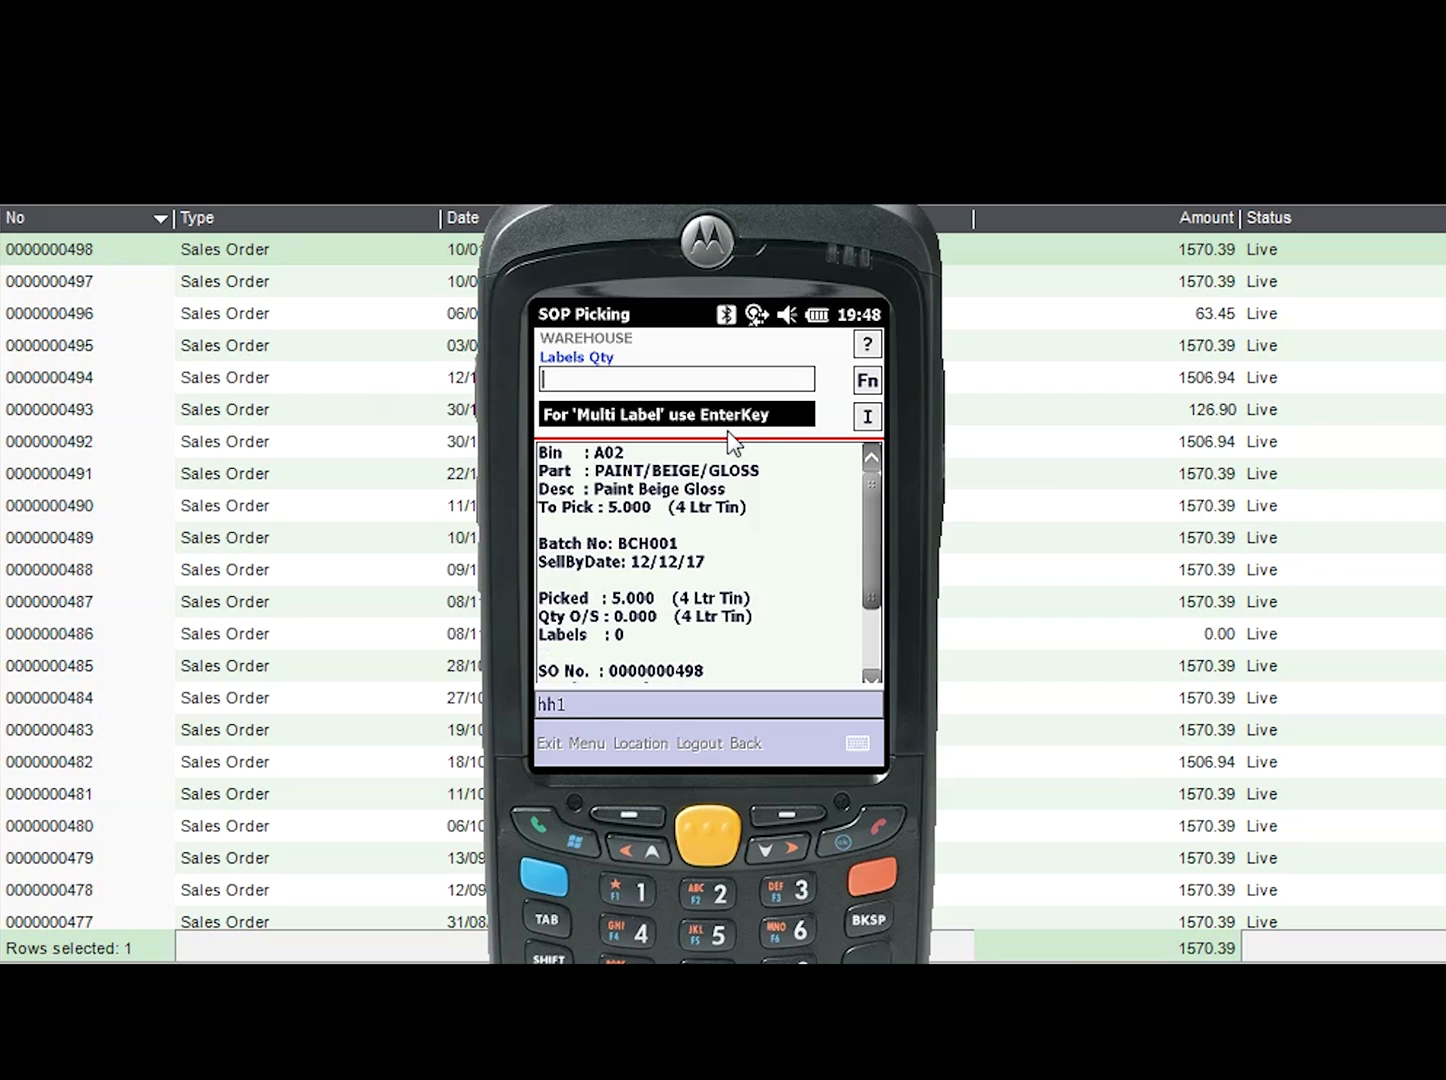
text(0)
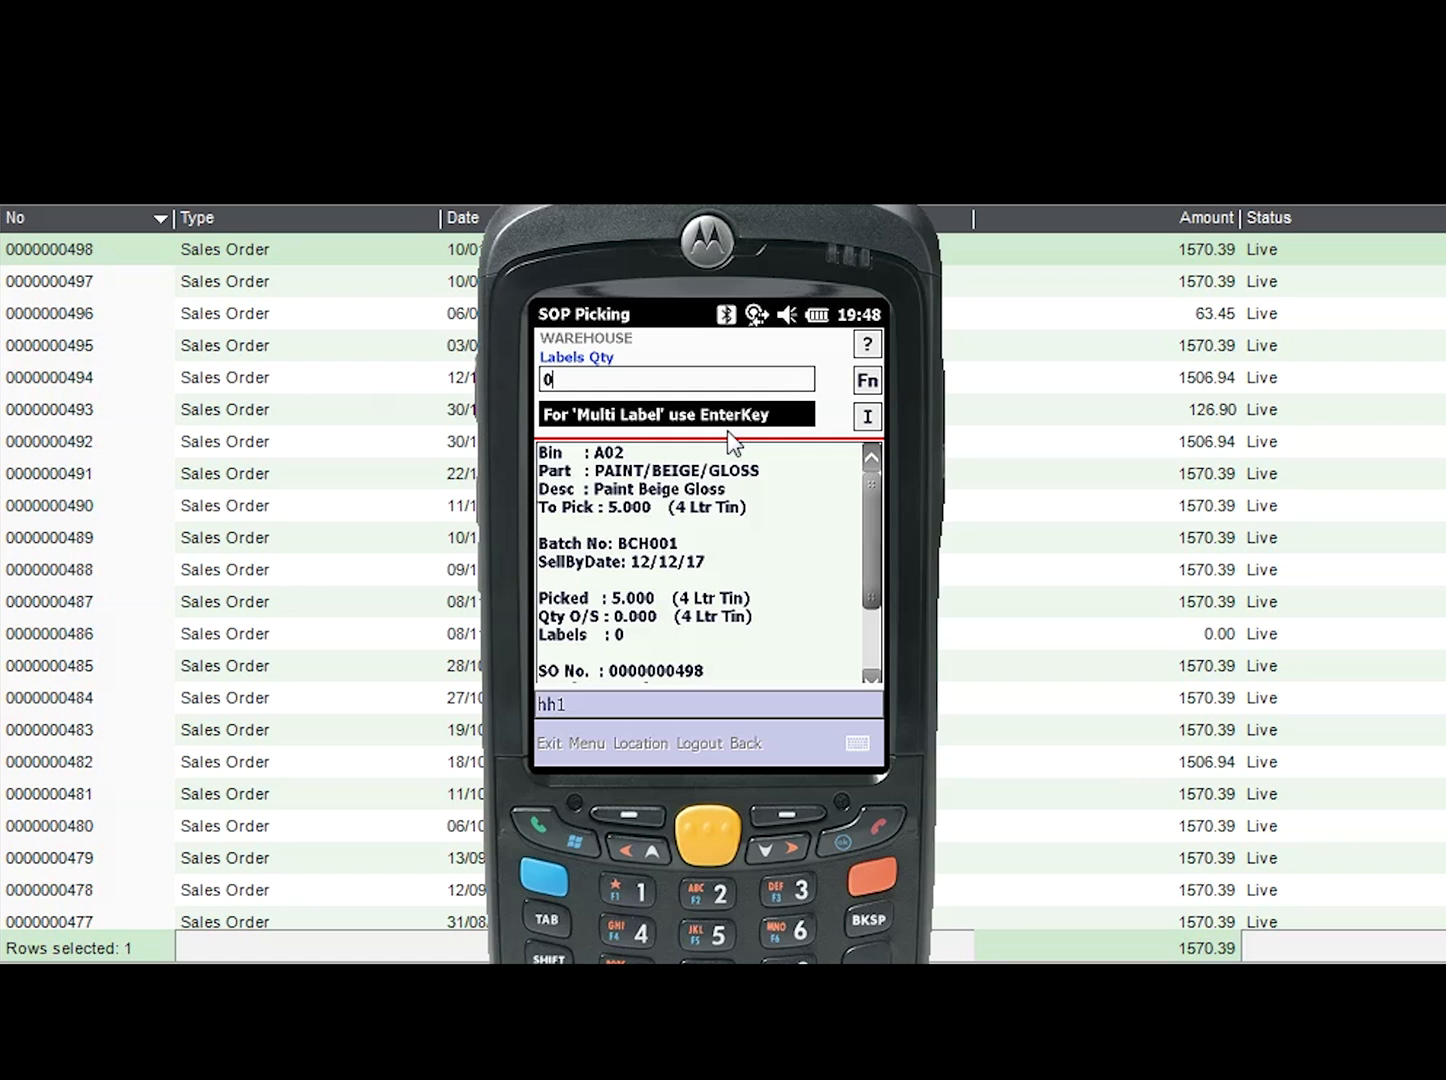
key(enter)
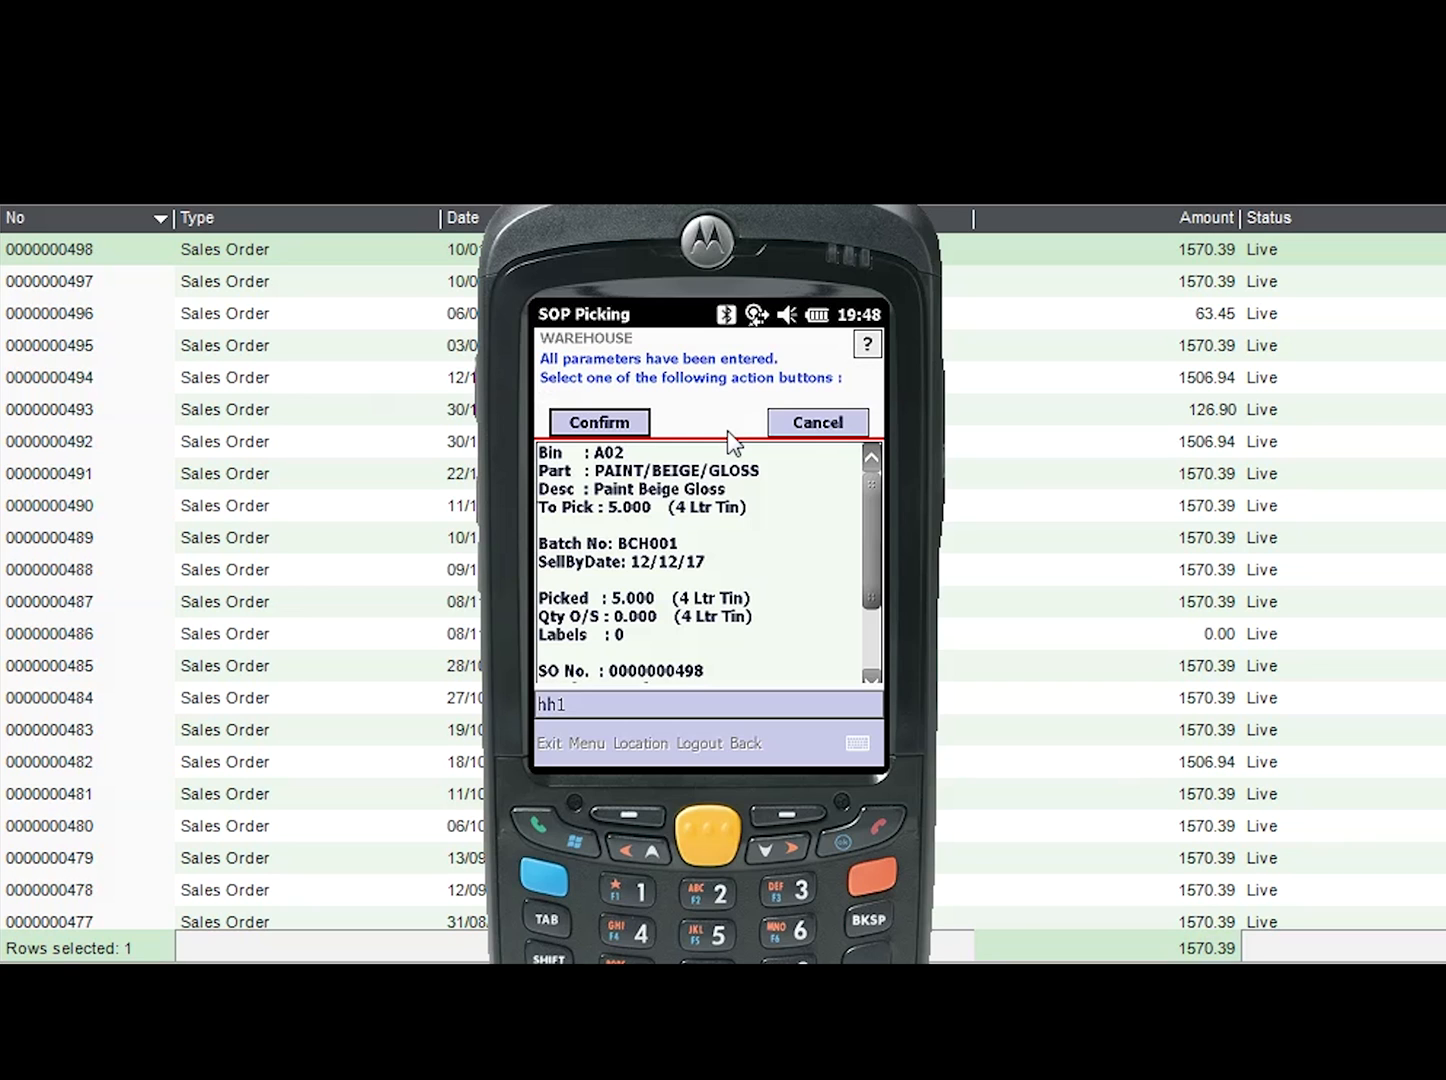
mouse_move(730, 447)
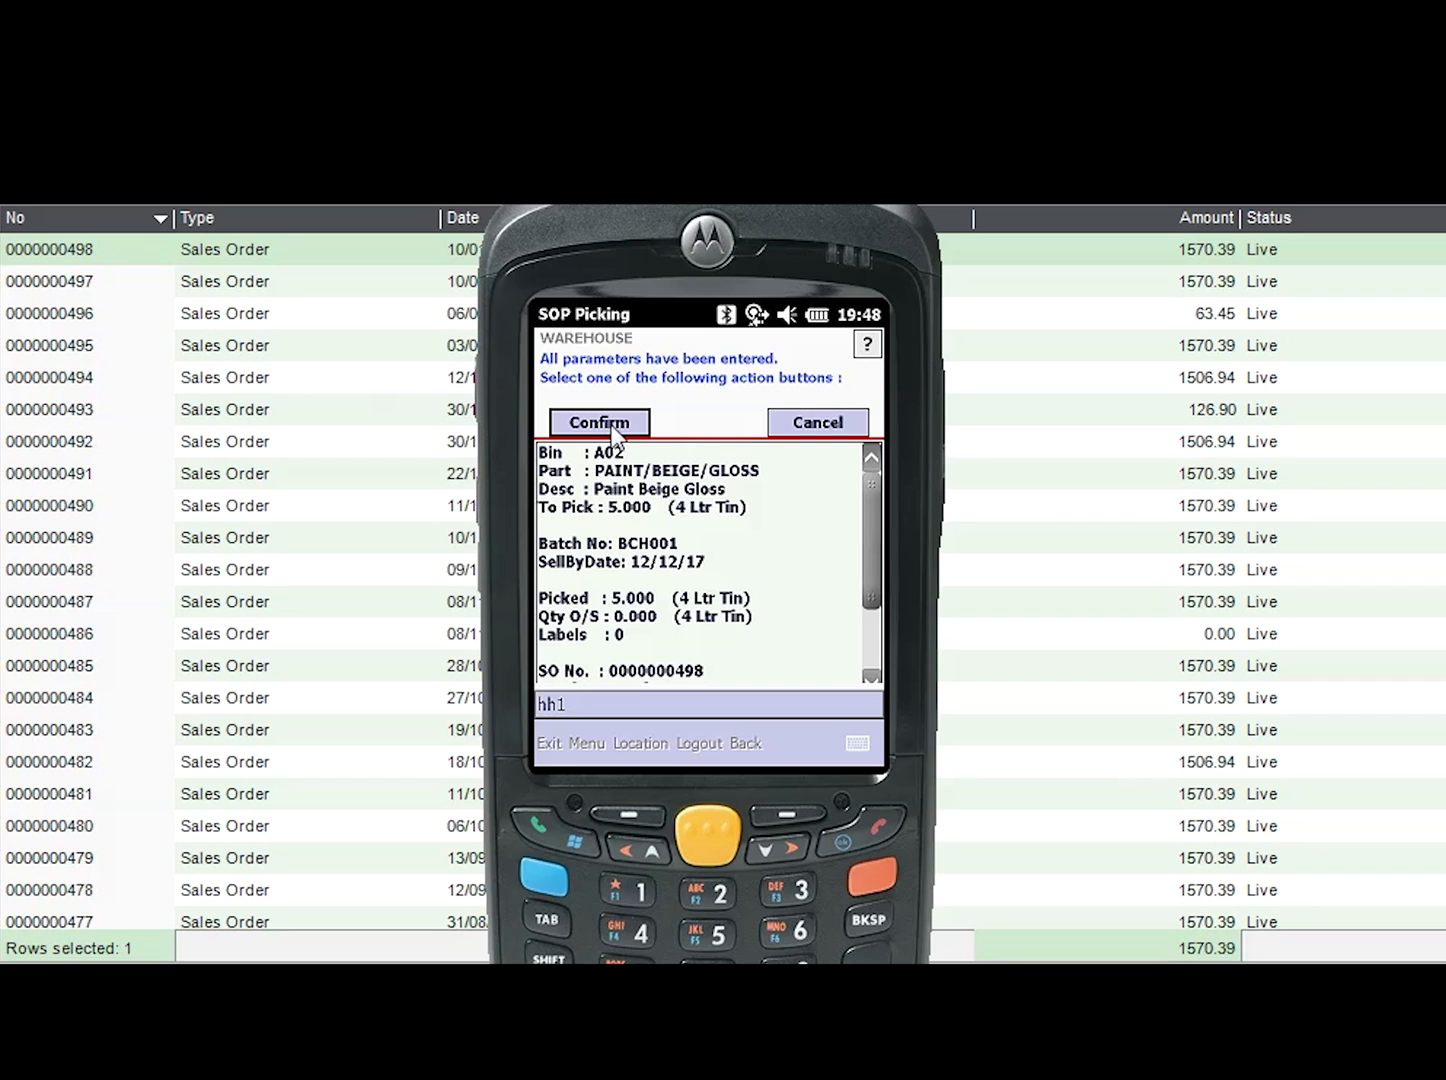
click(599, 421)
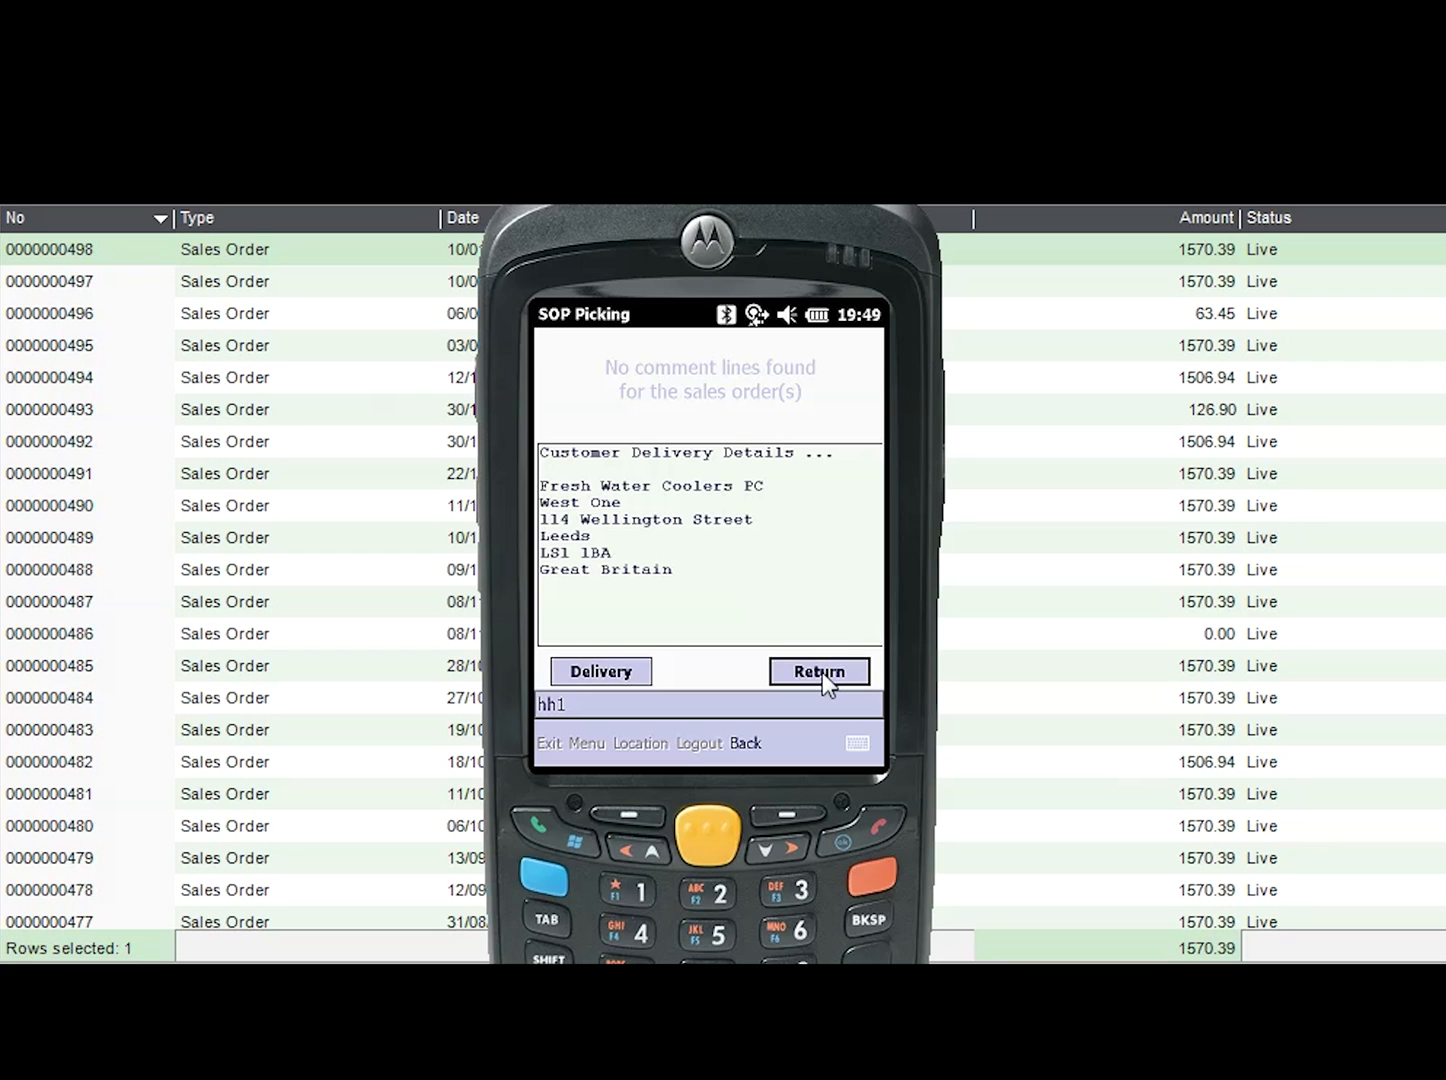
Despatch order 498 with no courier items or despatch notes, then return to Menu
click(818, 671)
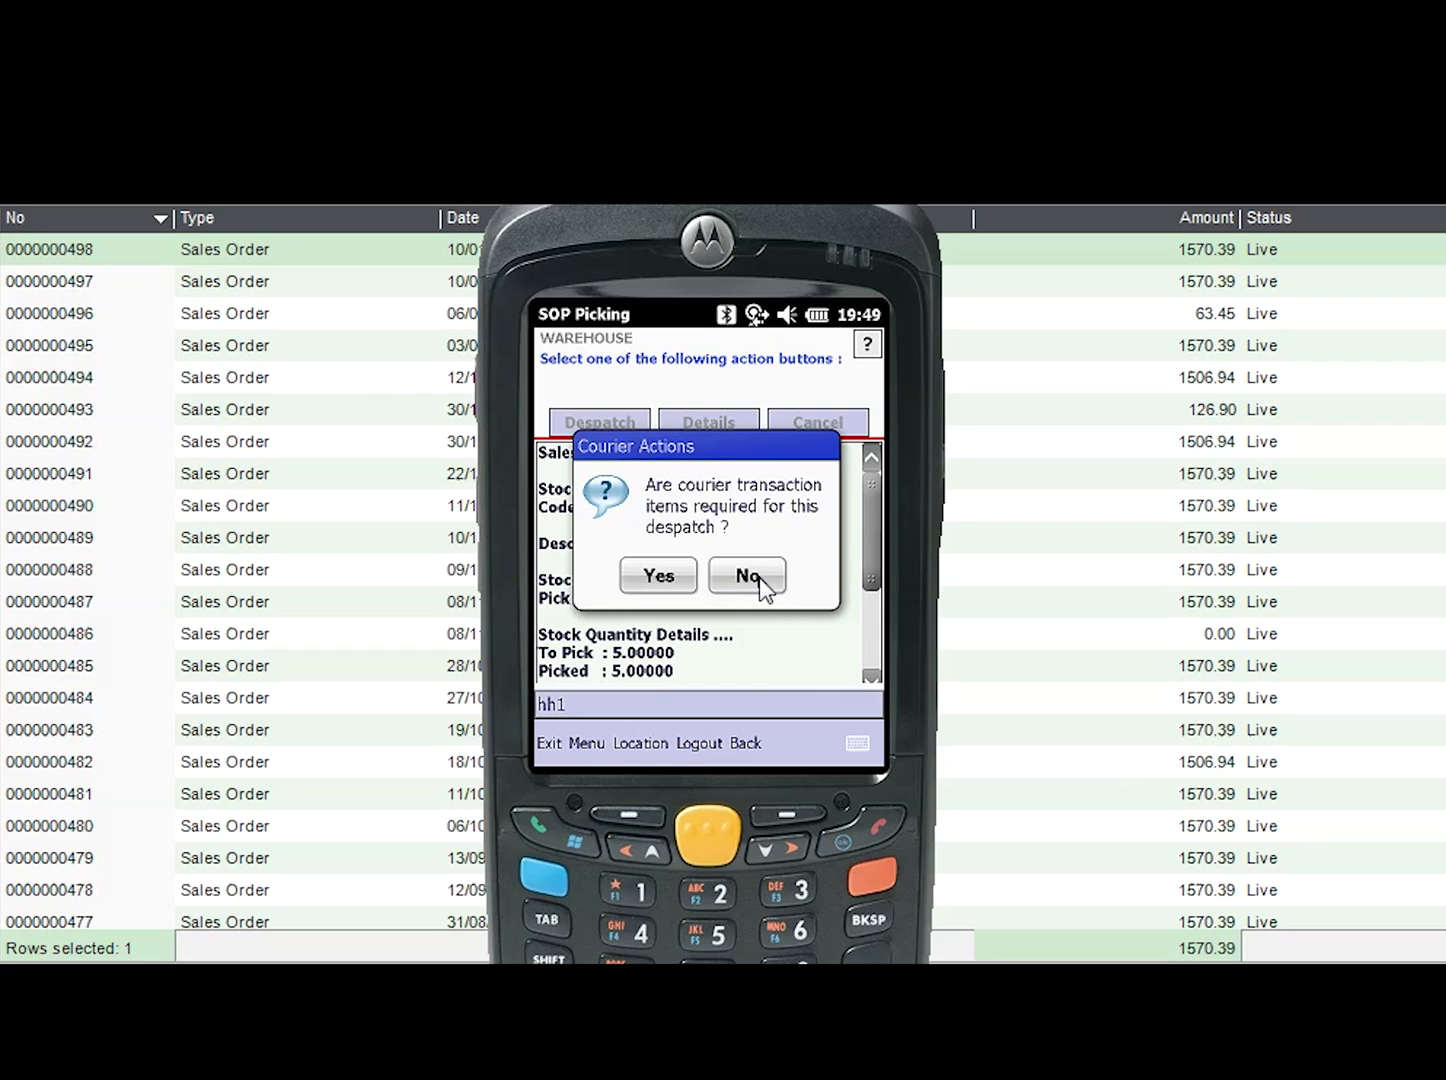
click(747, 575)
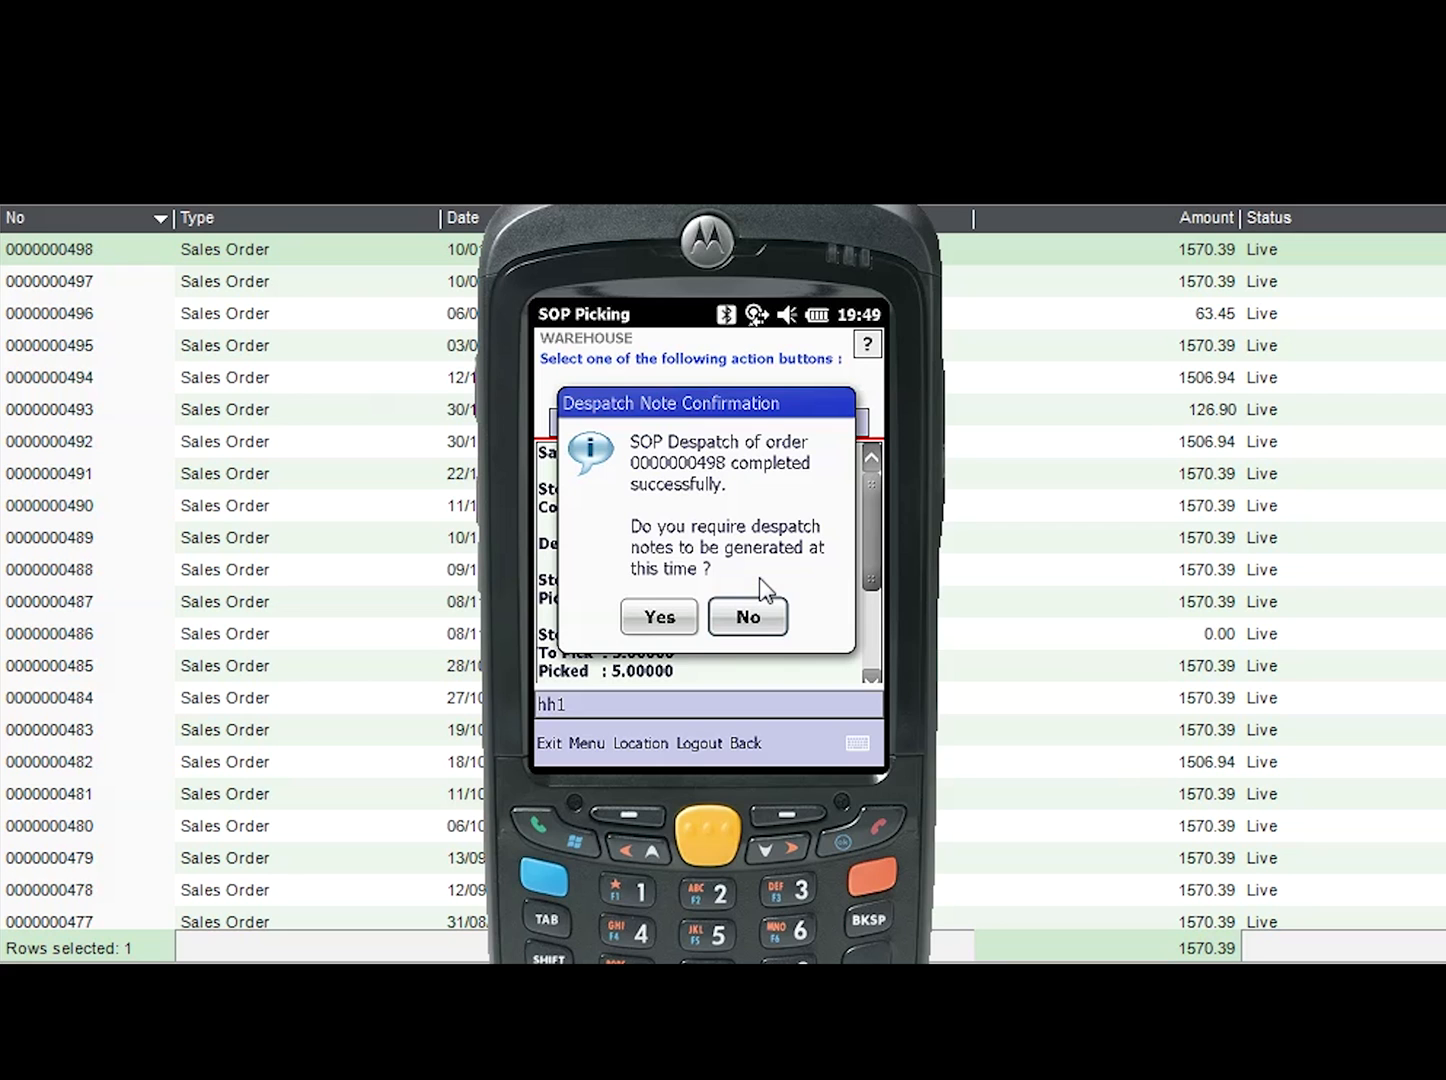
click(748, 616)
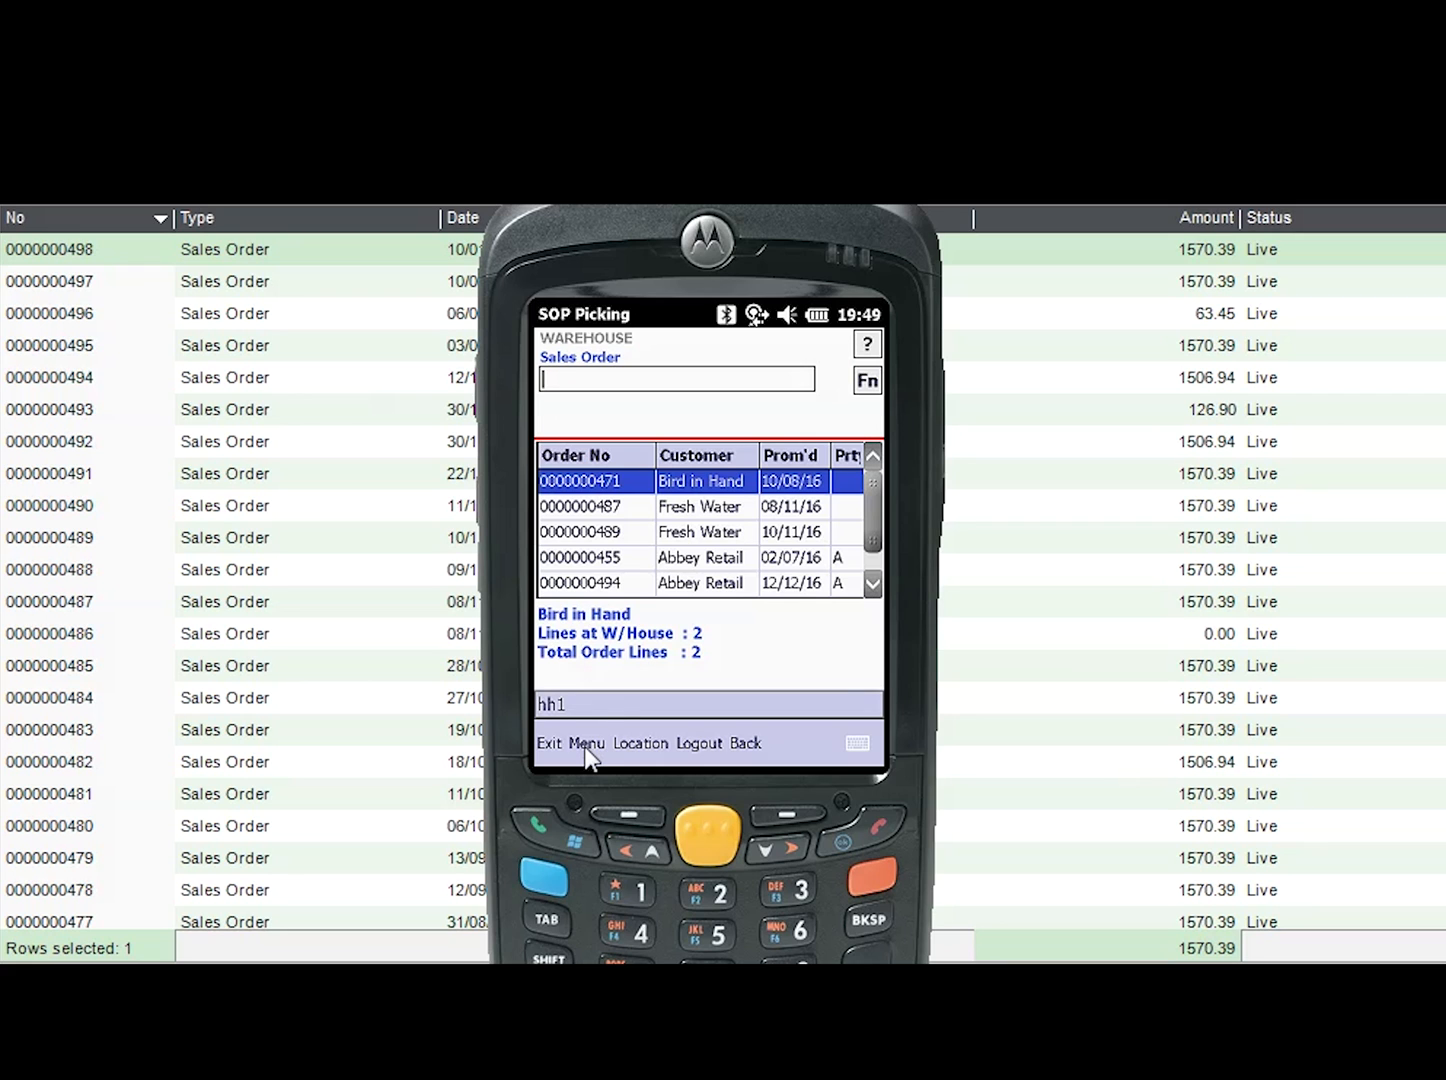
click(591, 743)
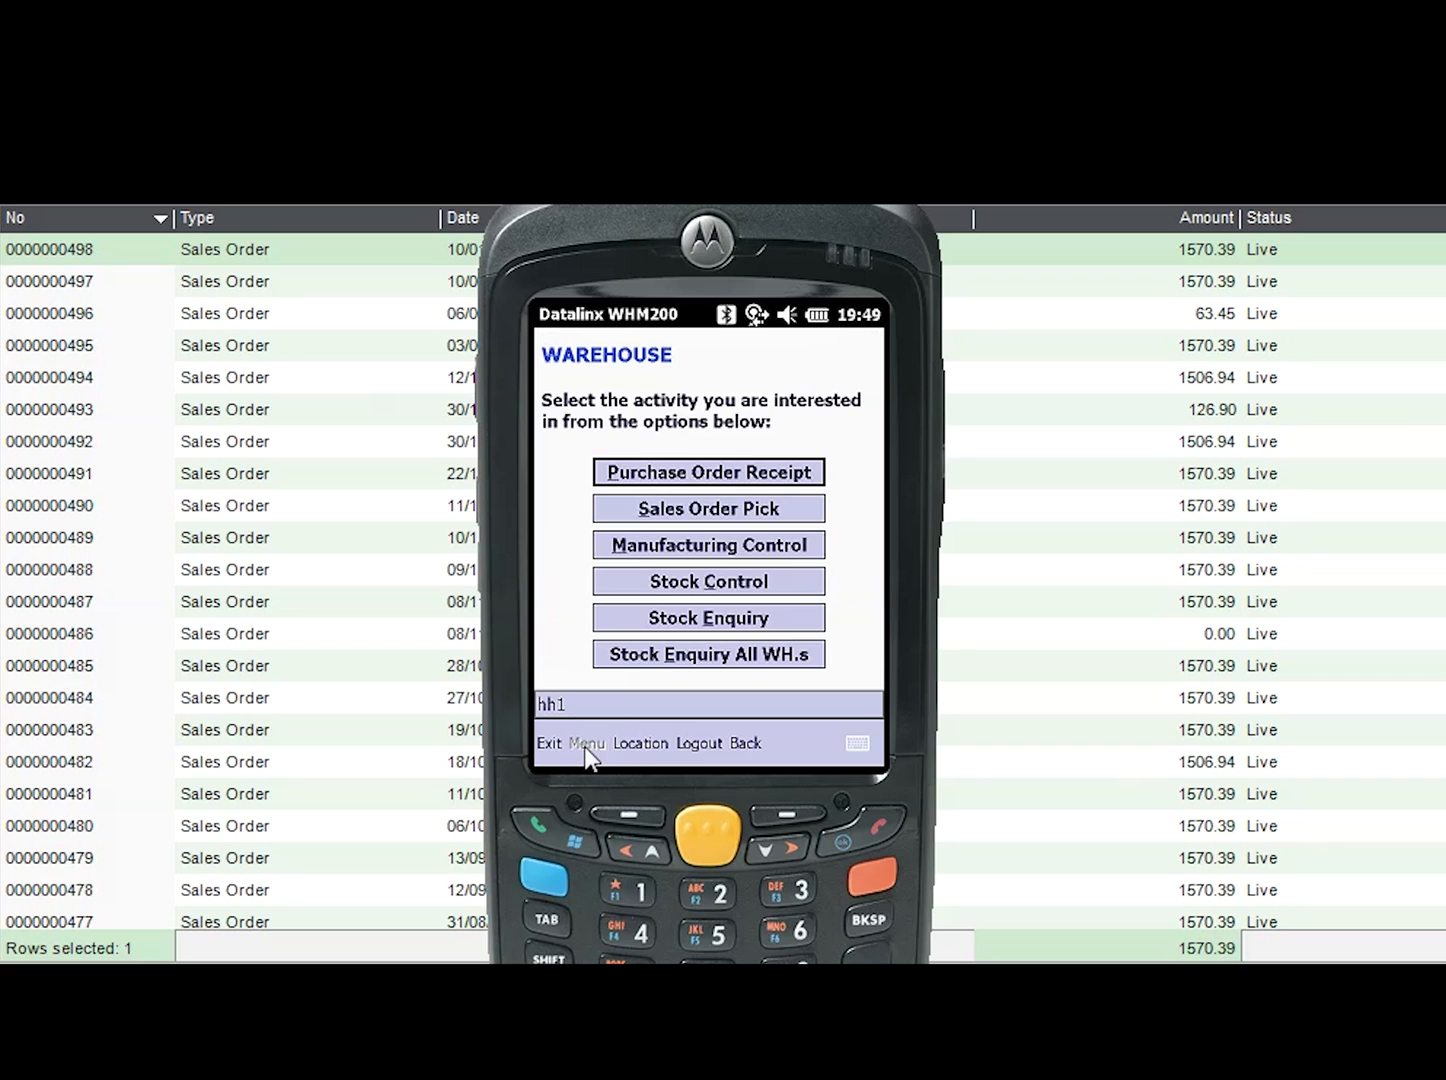